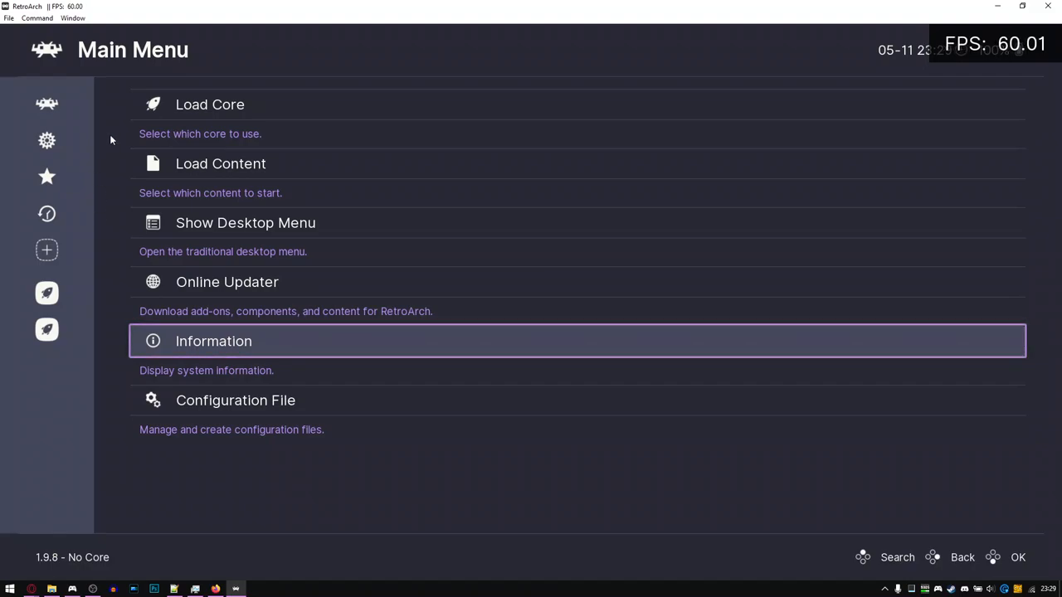
- Browse RetroArch's Settings to the User Interface appearance options
key("Up")
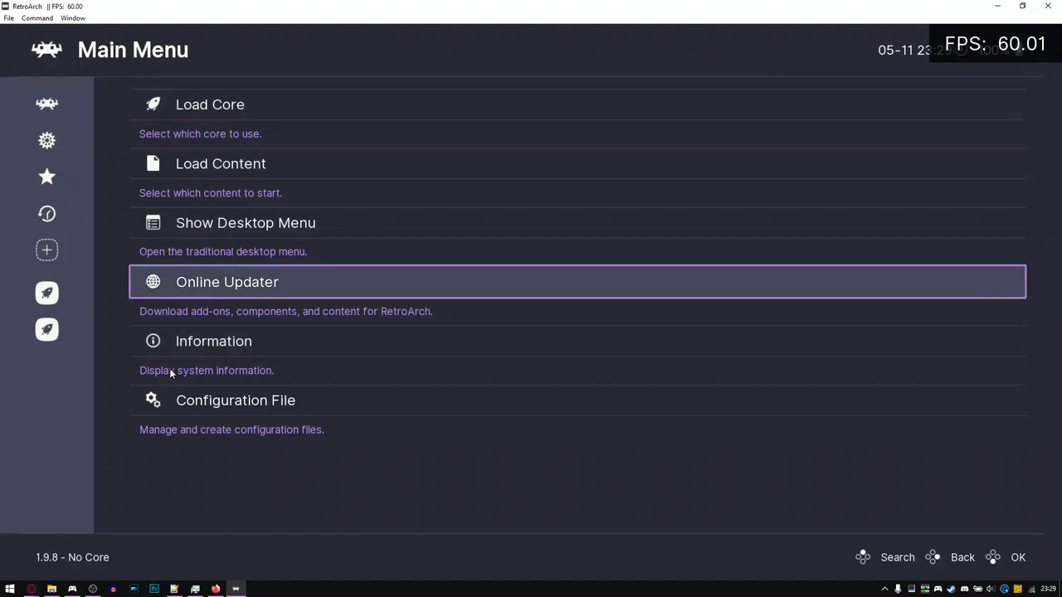
mouse_move(113, 169)
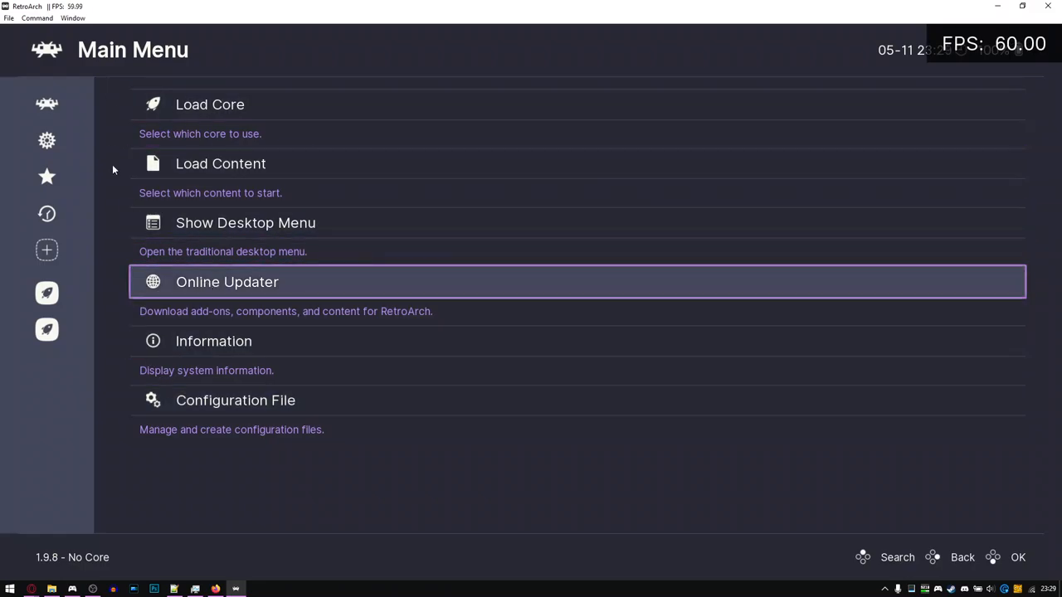
left_click(46, 140)
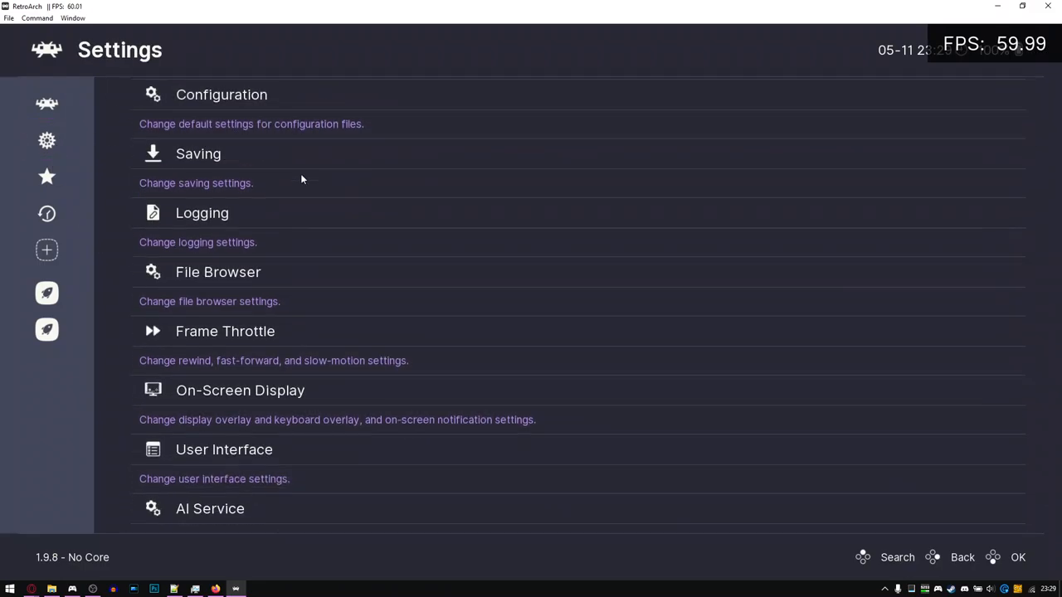
left_click(224, 449)
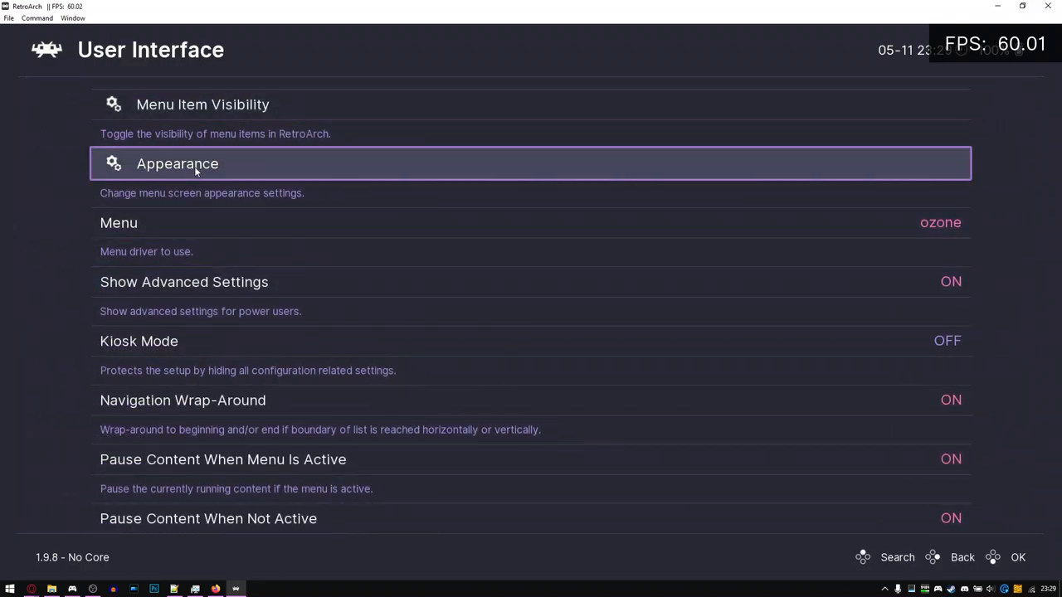
left_click(178, 163)
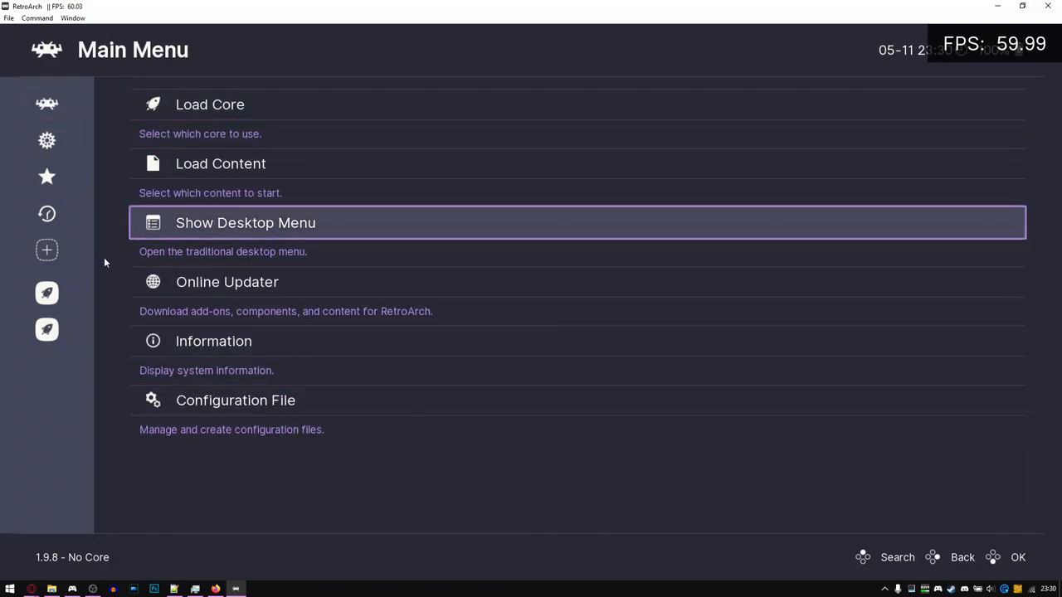
mouse_move(122, 240)
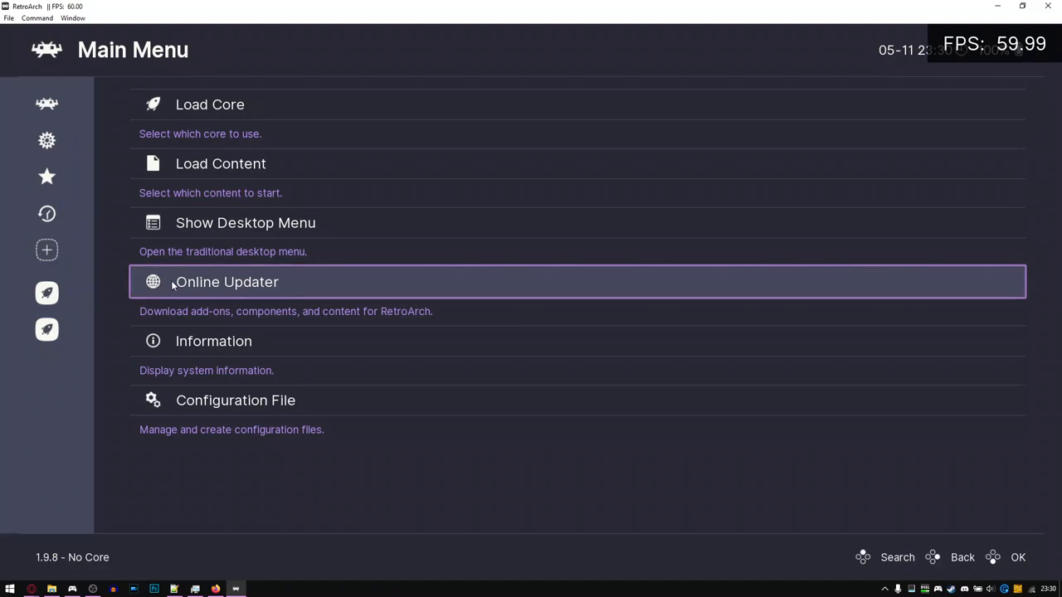
left_click(225, 281)
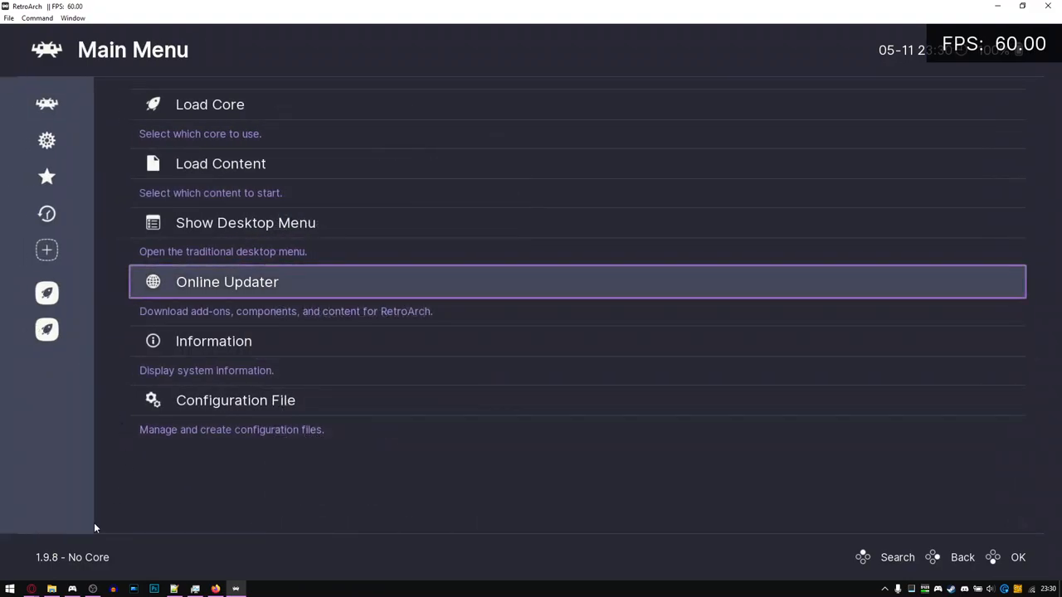
mouse_move(117, 513)
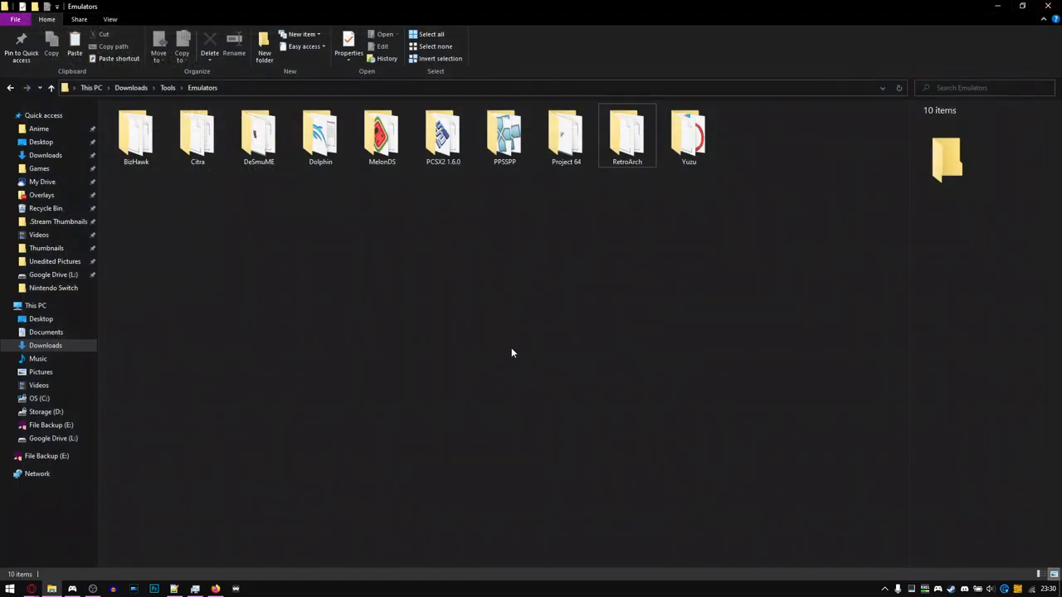
- In File Explorer, go to RetroArch\assets\xmb and select the monochrome theme folder
double_click(626, 132)
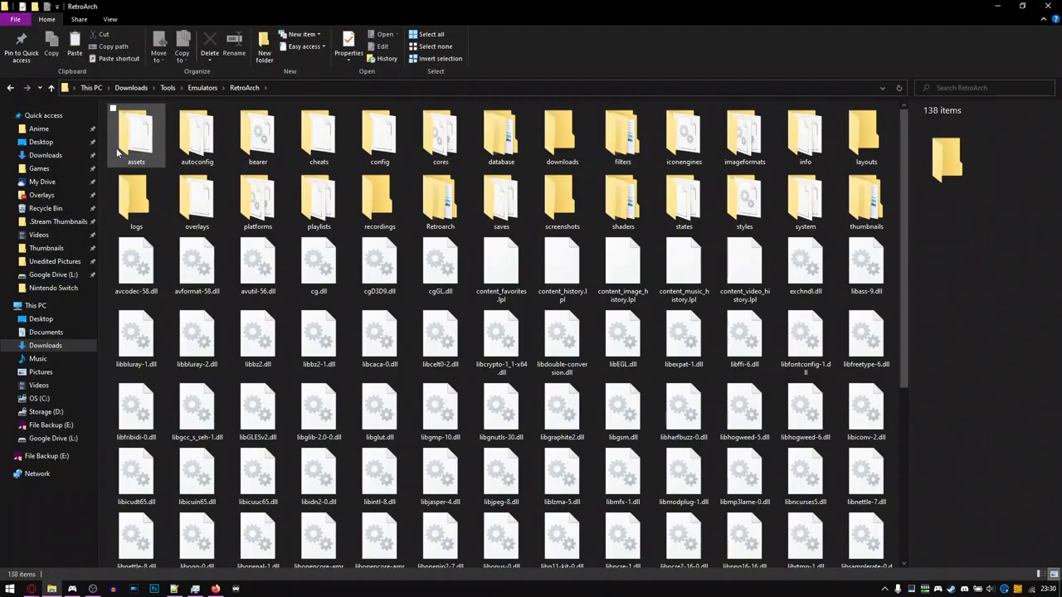
double_click(135, 133)
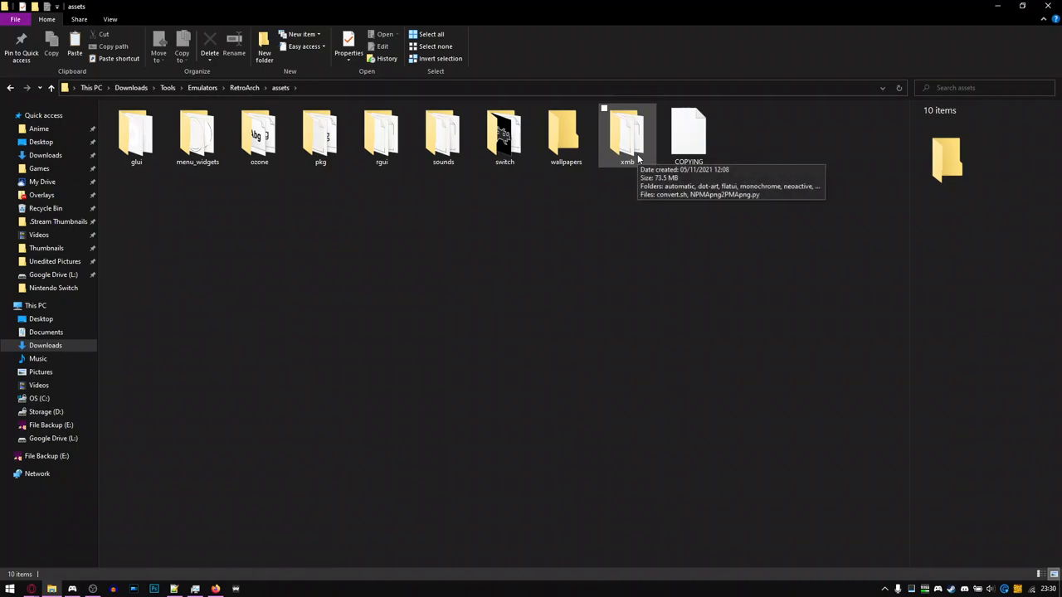
double_click(627, 135)
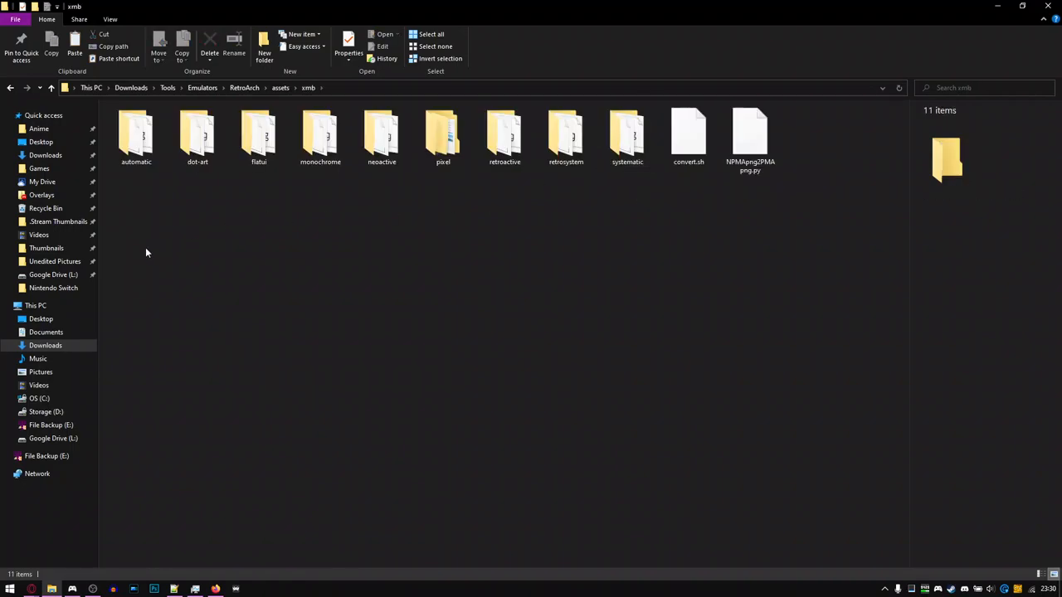
mouse_move(479, 241)
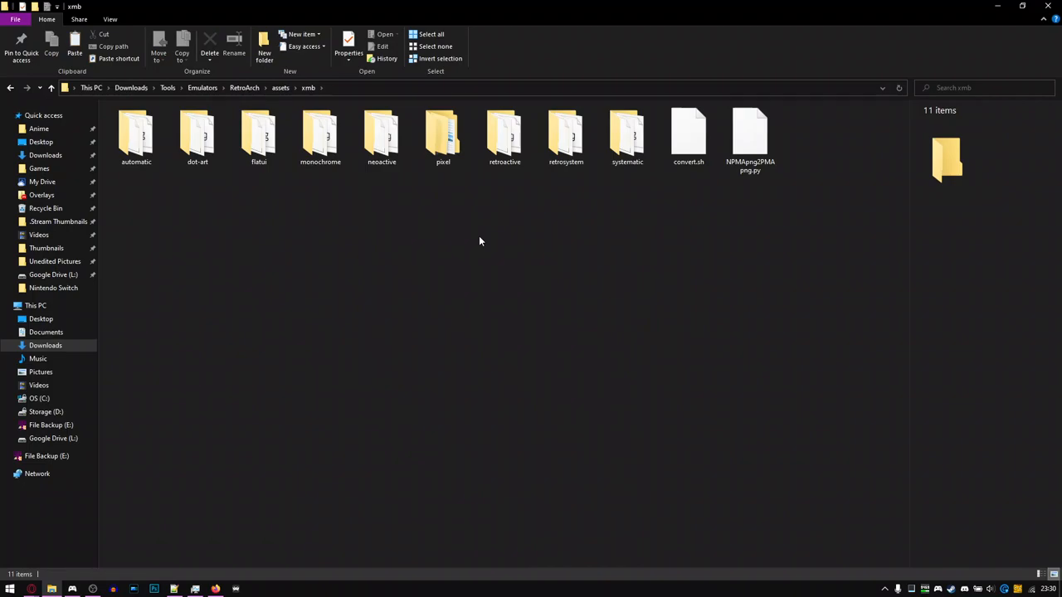
mouse_move(344, 230)
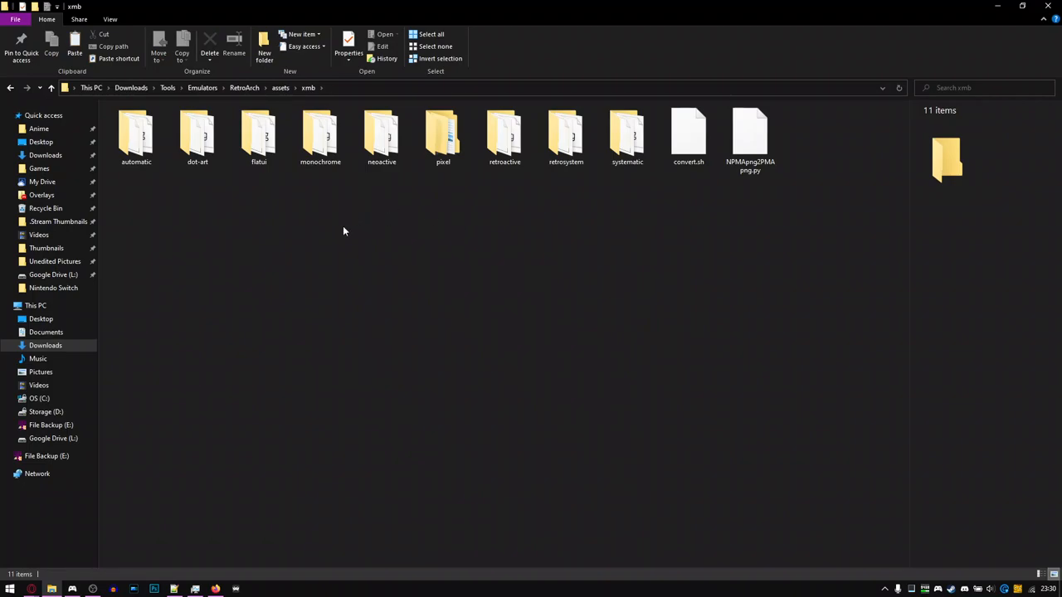
mouse_move(320, 137)
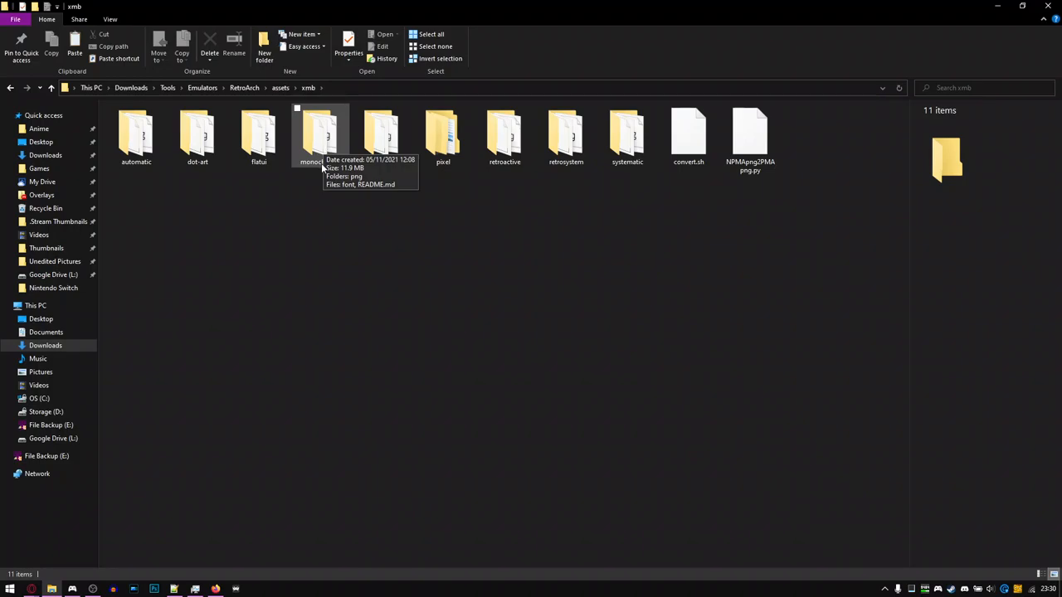
left_click(320, 136)
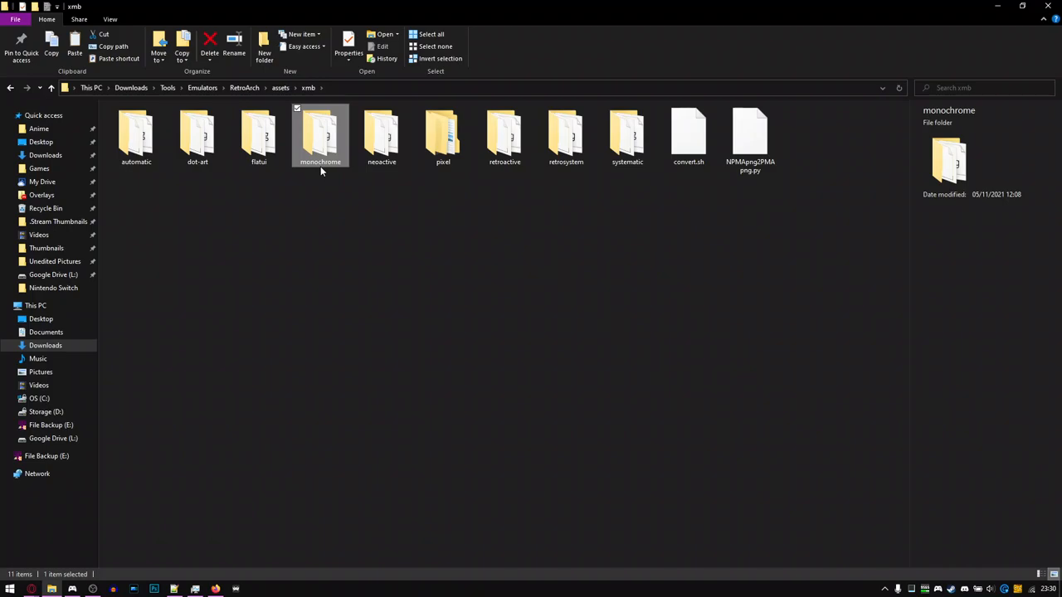
- Scroll through RetroArch's Appearance settings showing the Dracula theme, then close RetroArch
left_click(522, 316)
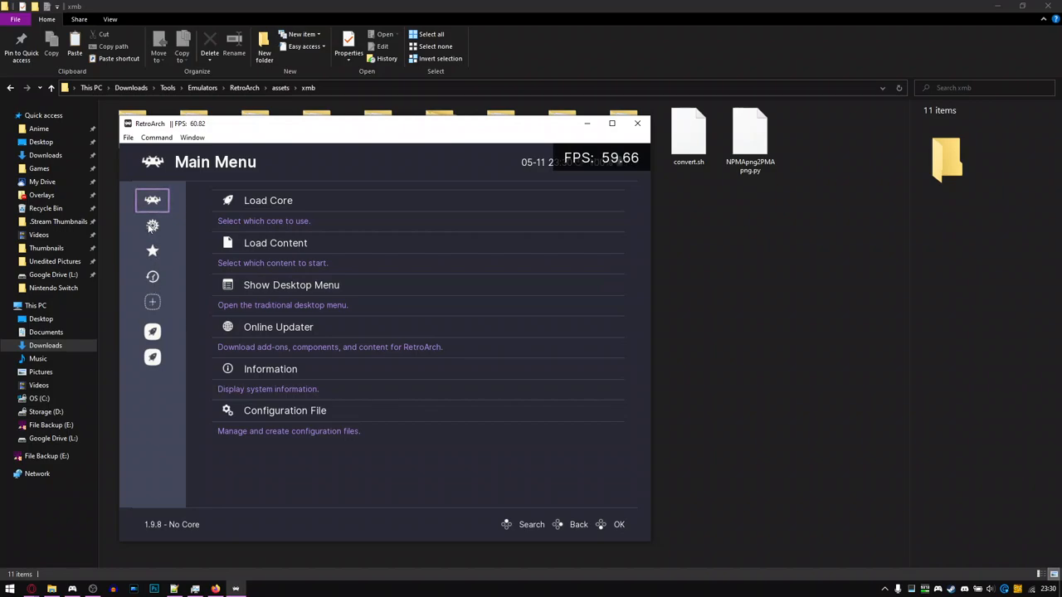
left_click(152, 226)
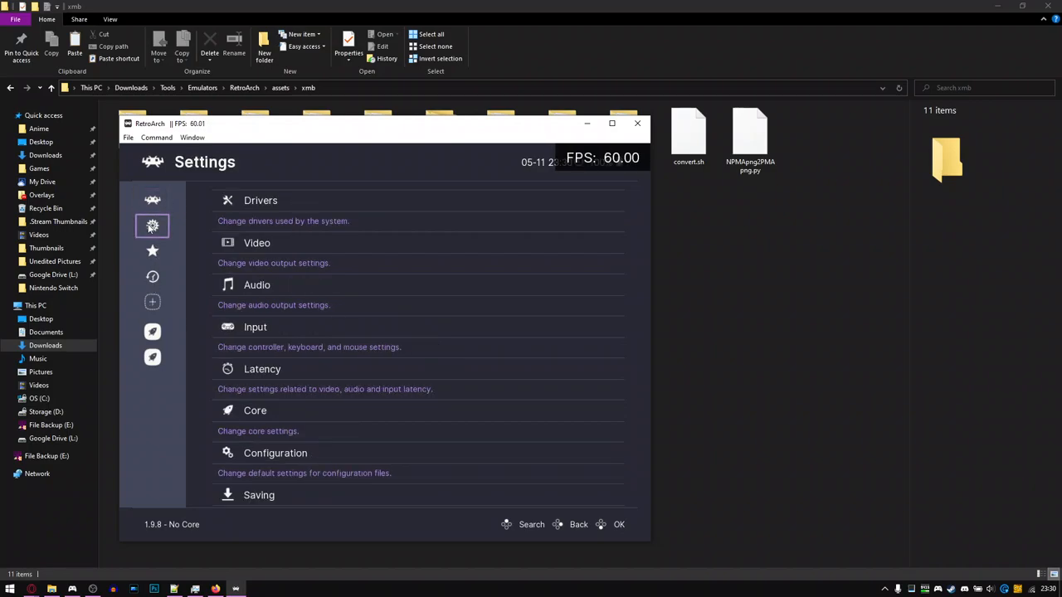
scroll("down", 3)
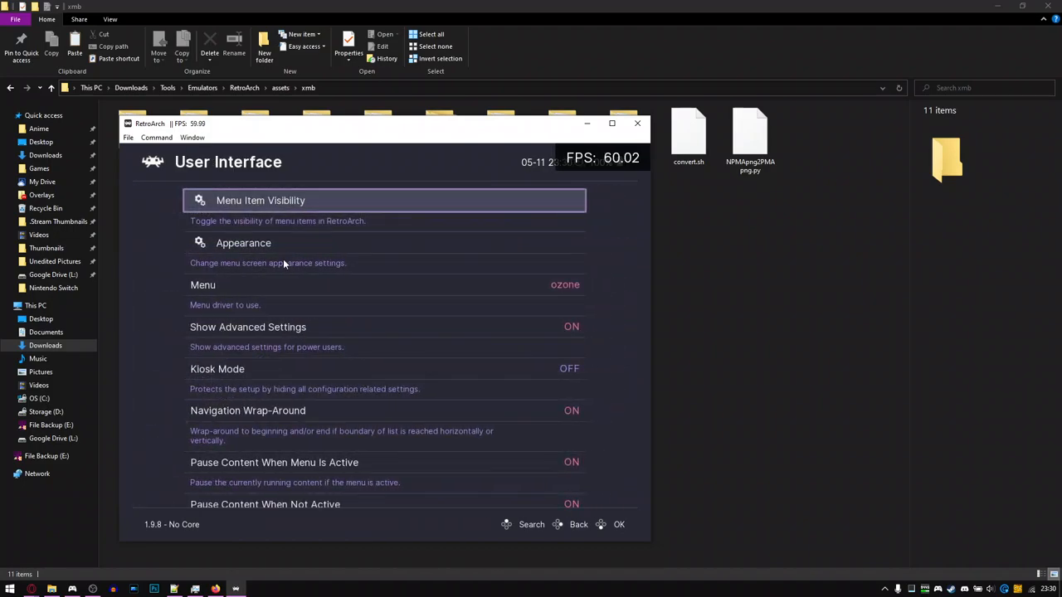
scroll("down", 3)
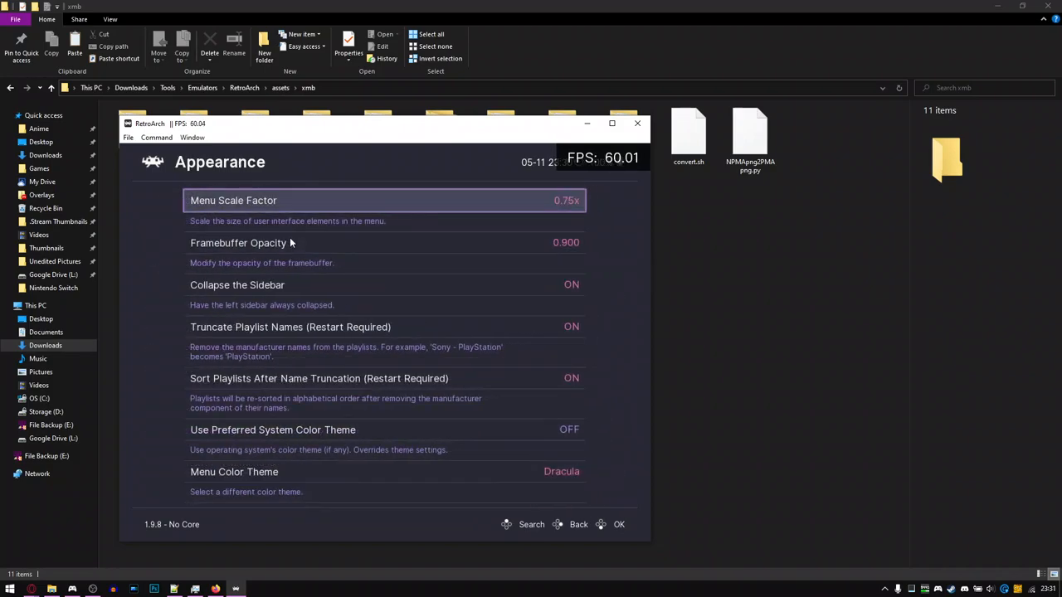
scroll("down", 3)
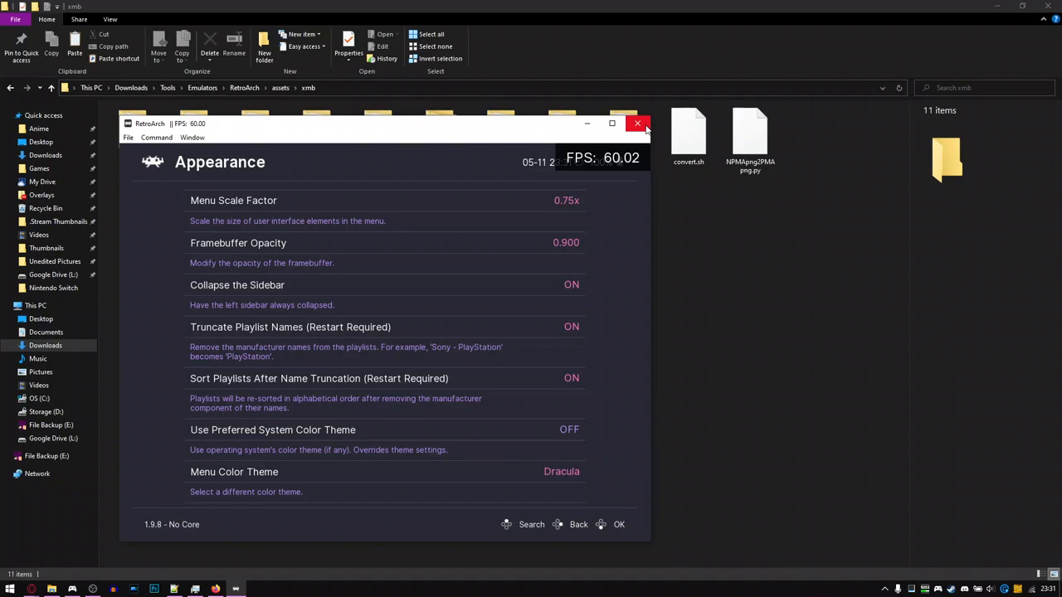
mouse_move(637, 124)
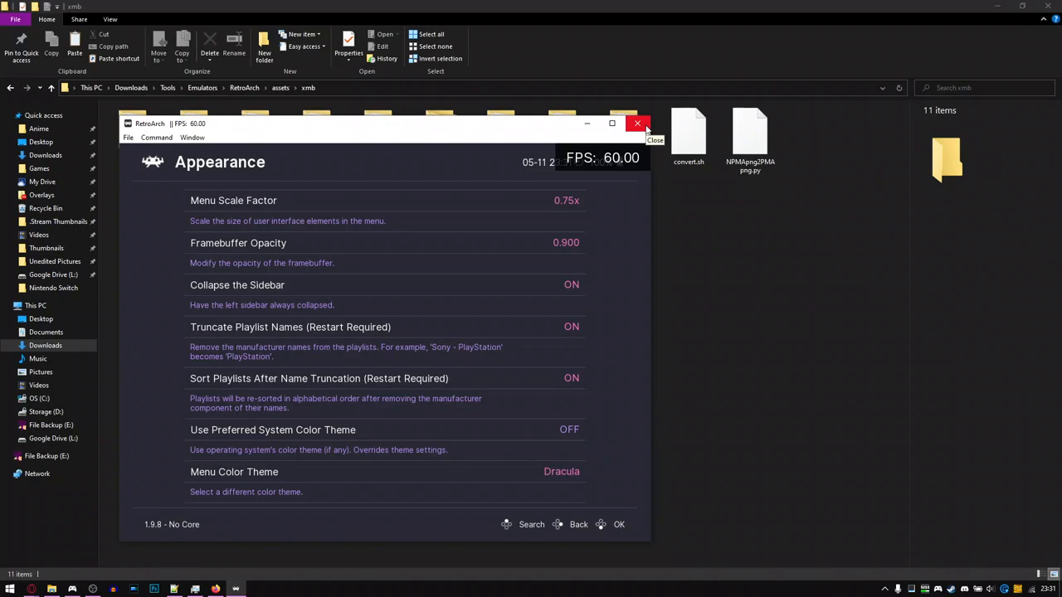
left_click(637, 123)
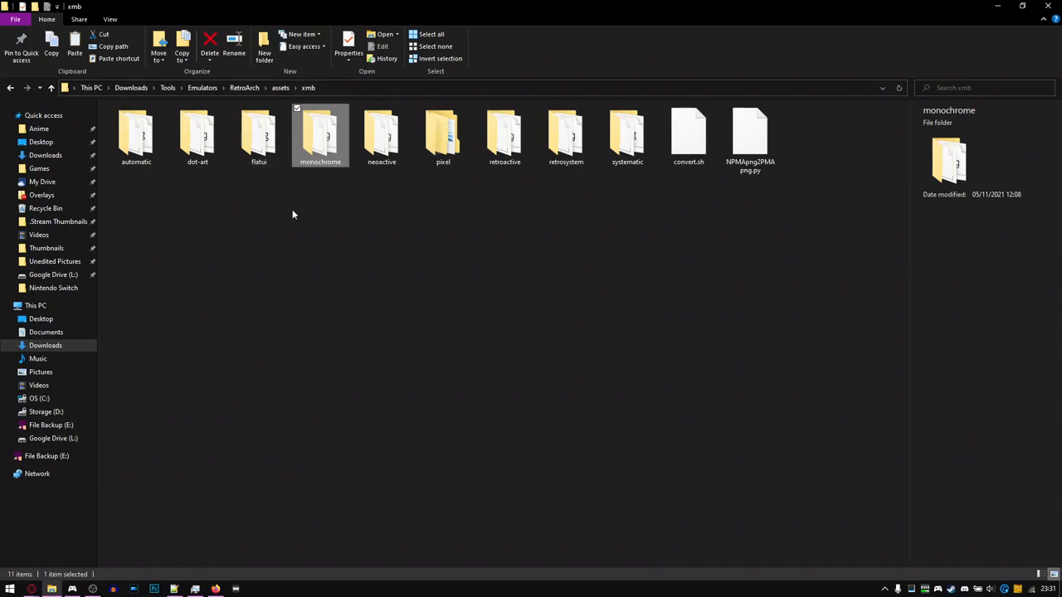
mouse_move(545, 243)
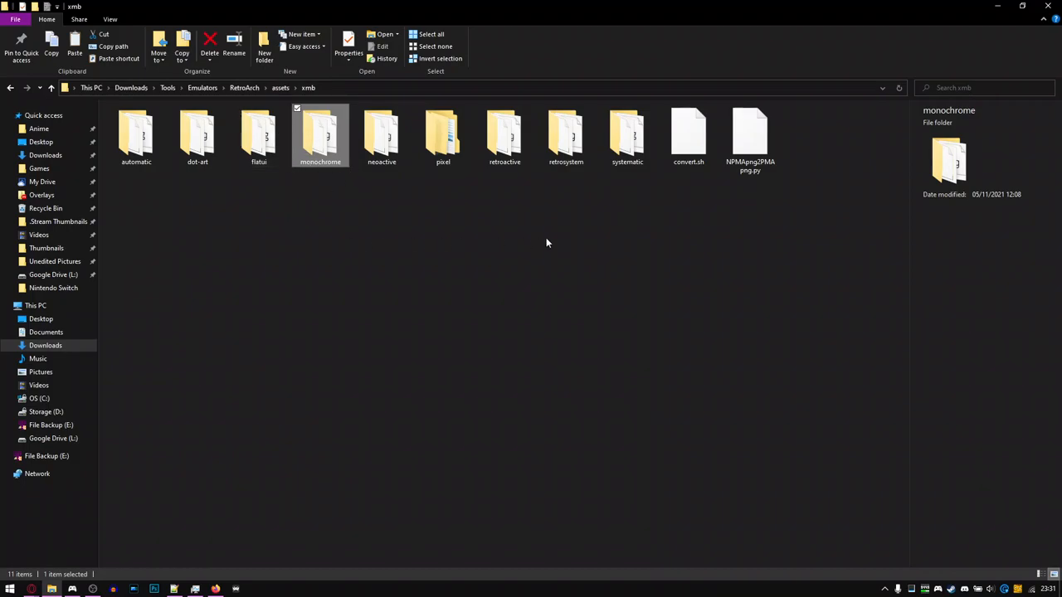
- Open monochrome\png and scroll through its icon files
double_click(319, 135)
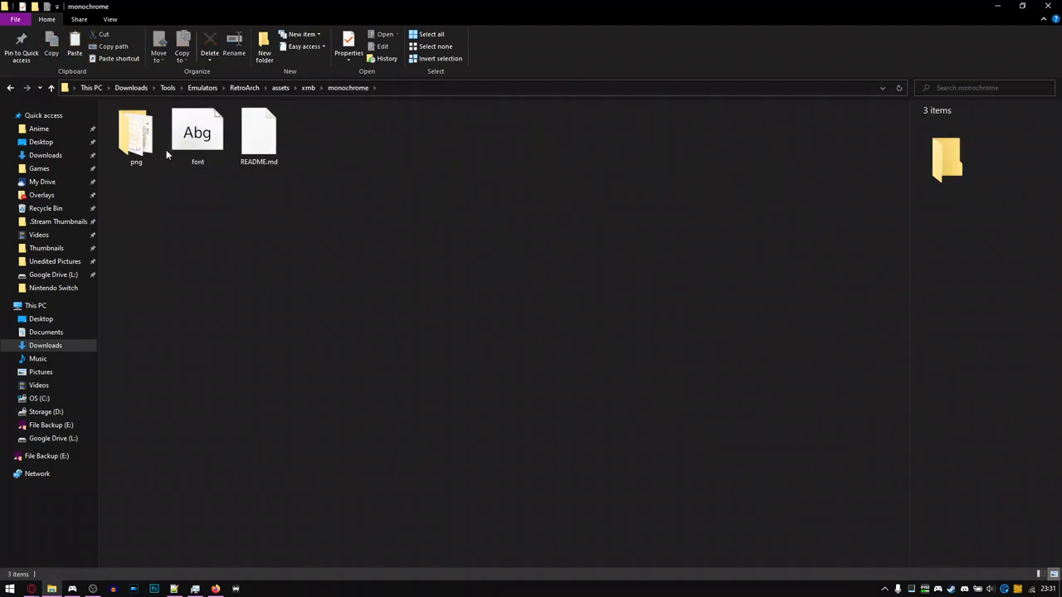
double_click(136, 133)
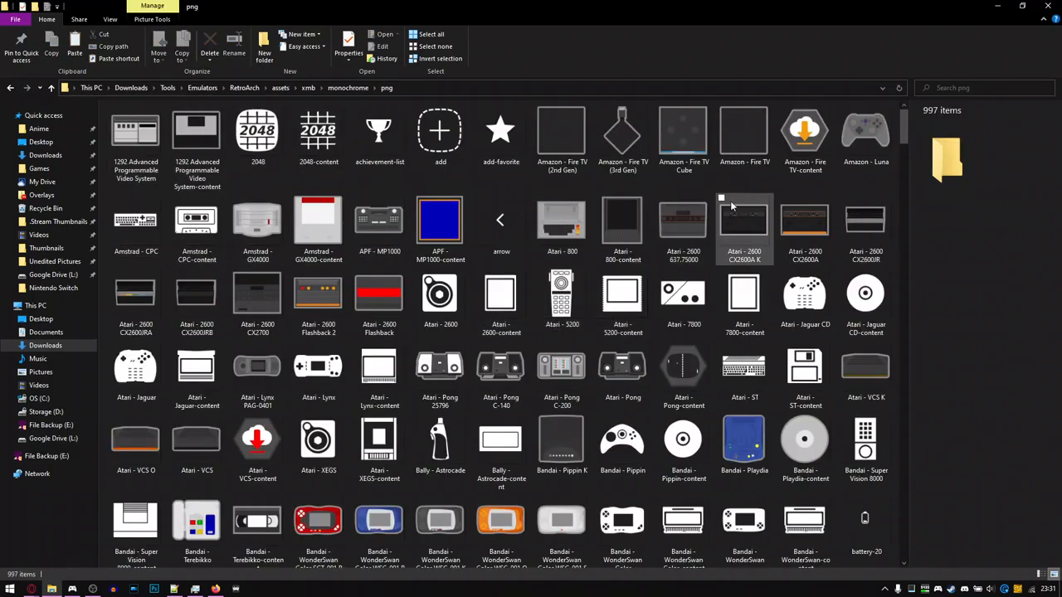
scroll("down", 3)
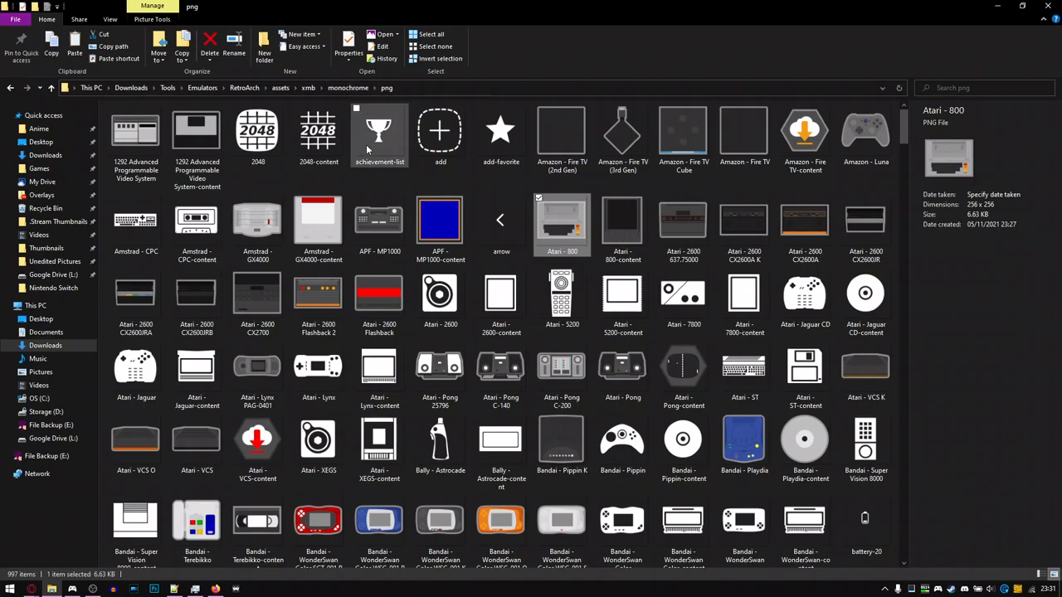
left_click(431, 34)
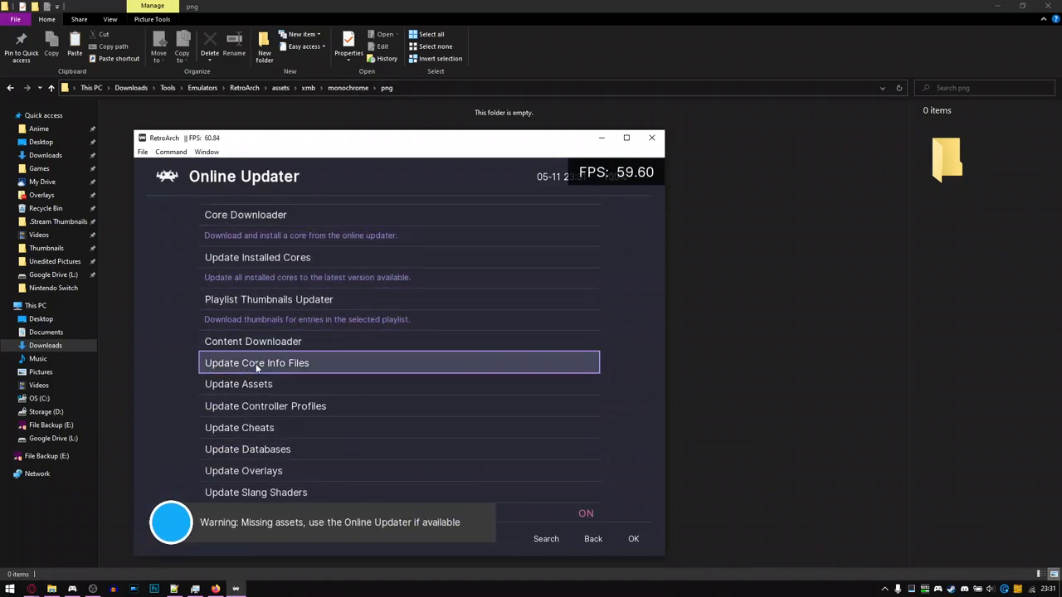
- Select Online Updater from RetroArch's Main Menu
left_click(239, 383)
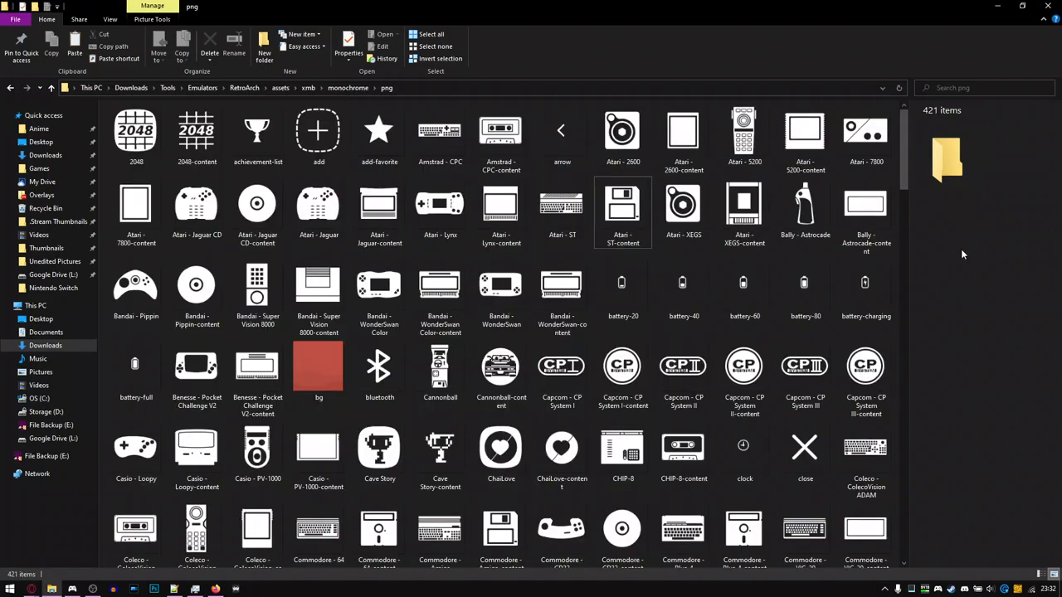
mouse_move(635, 60)
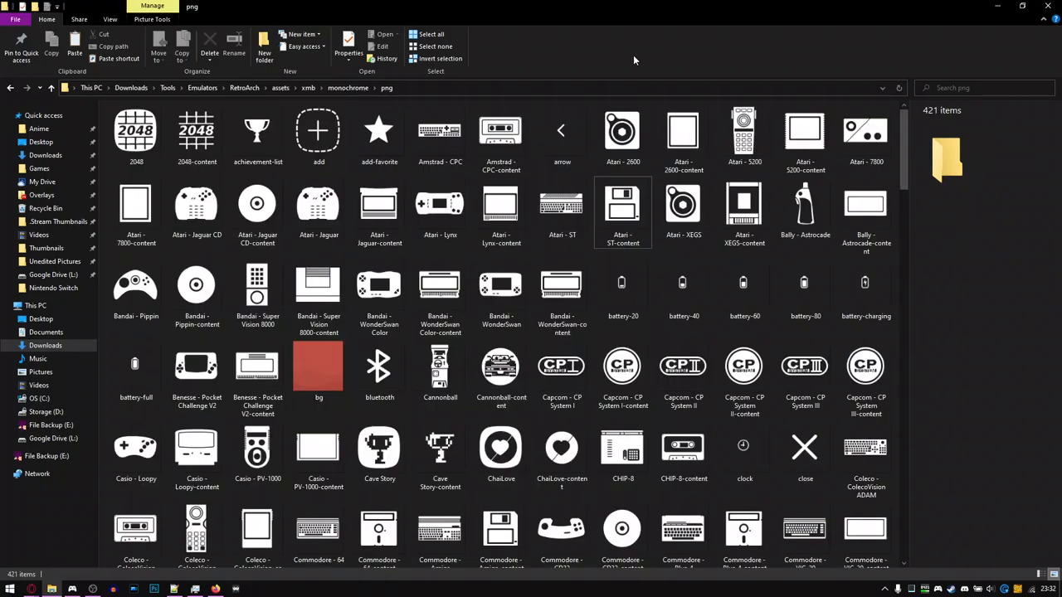
left_click(500, 133)
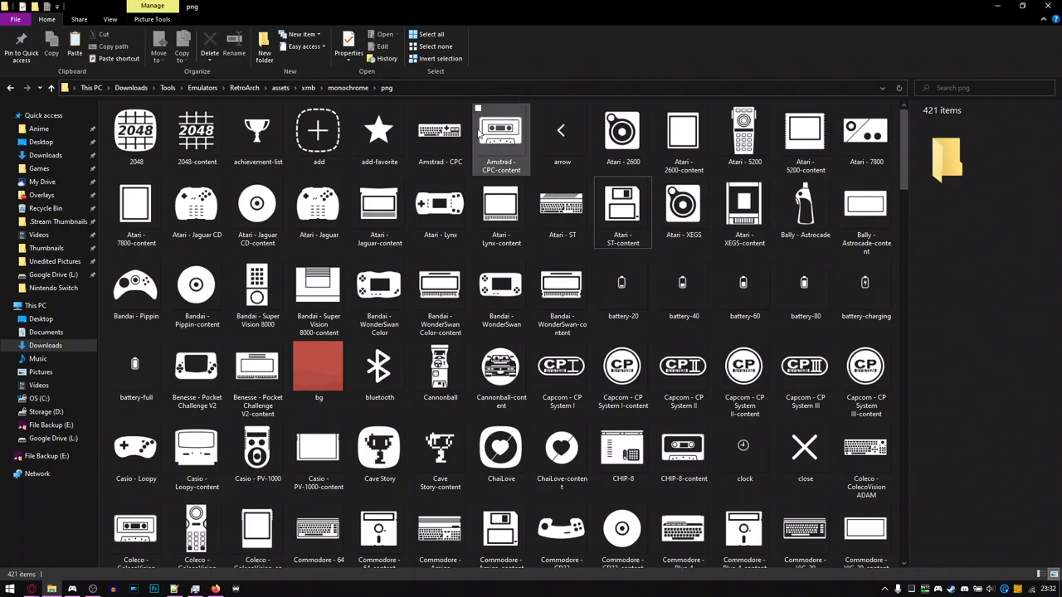
left_click(683, 290)
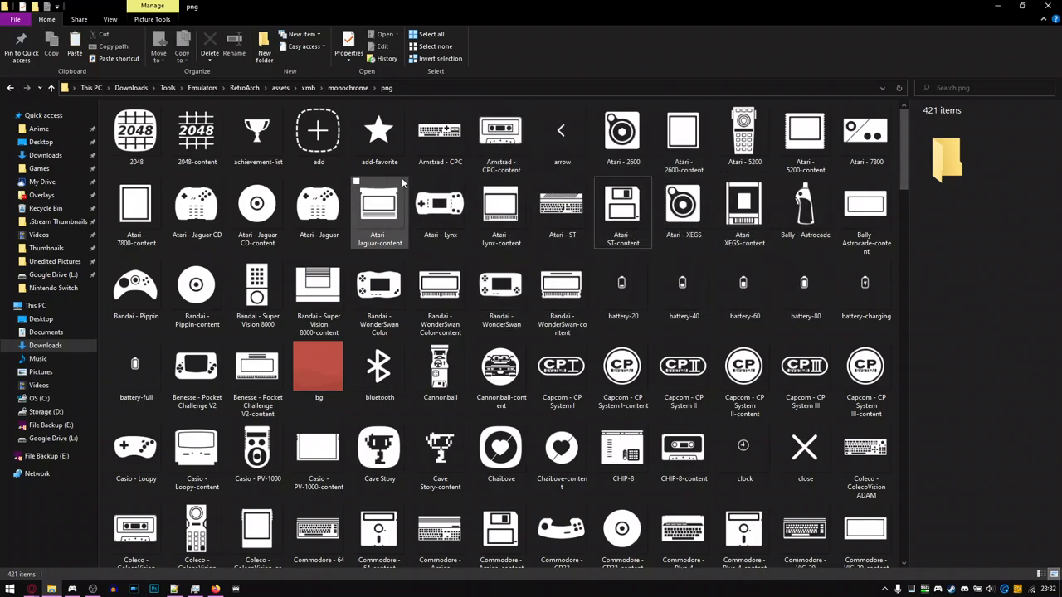
left_click(623, 283)
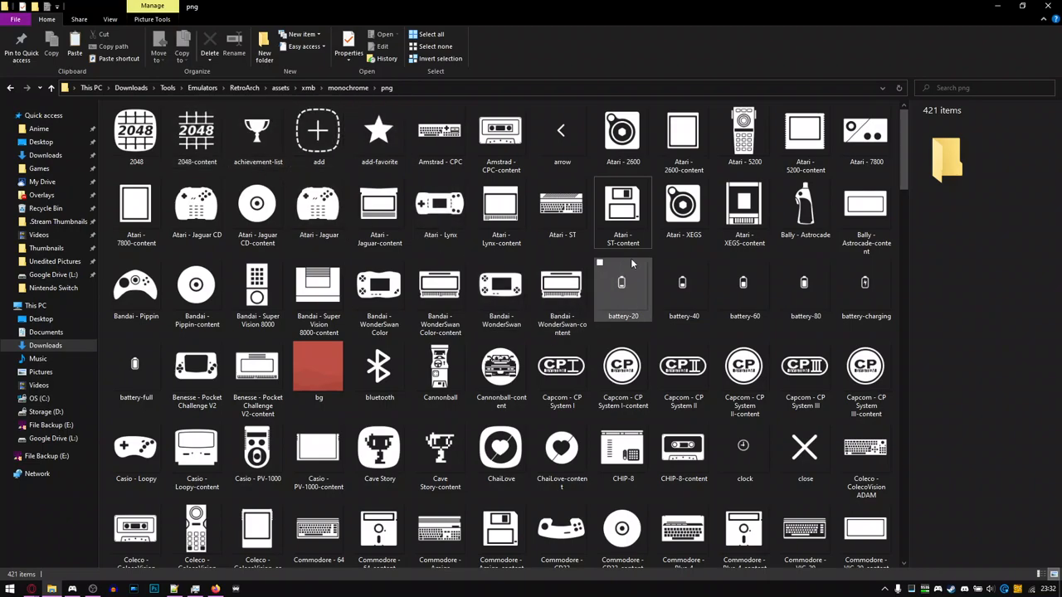
scroll("down", 3)
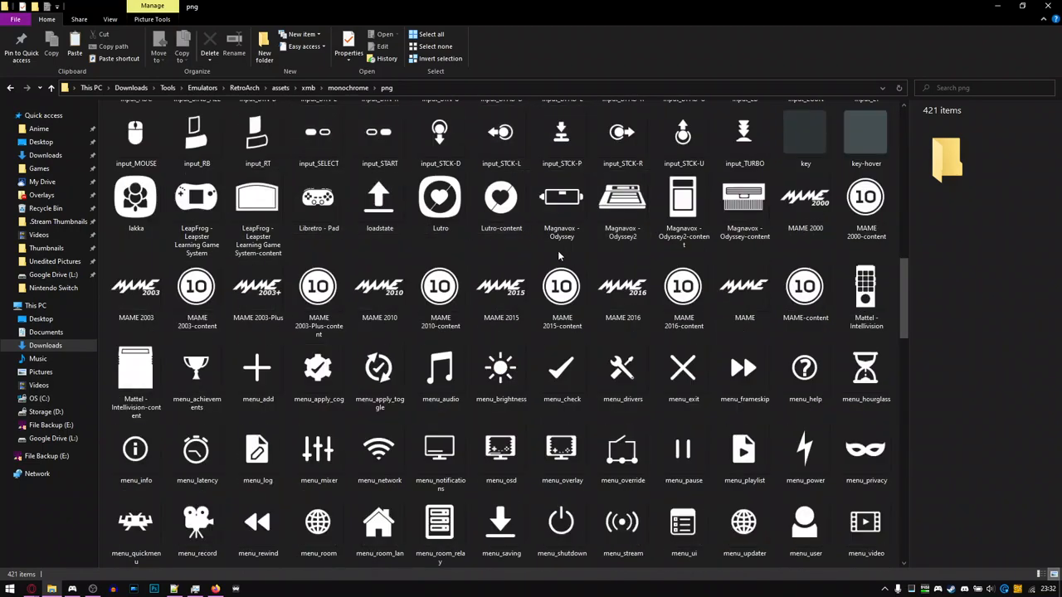
scroll("down", 3)
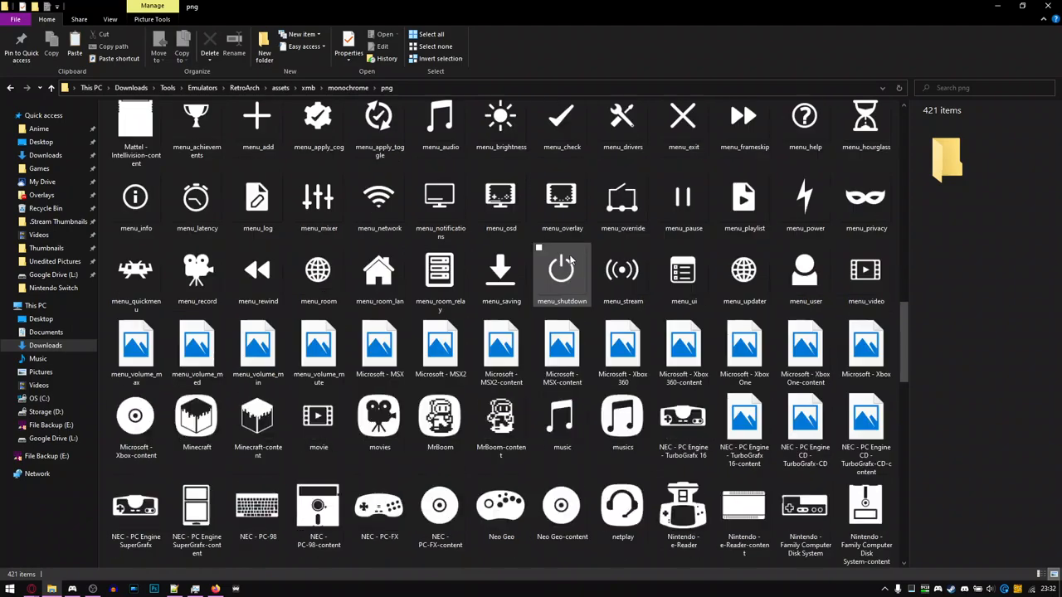
scroll("down", 3)
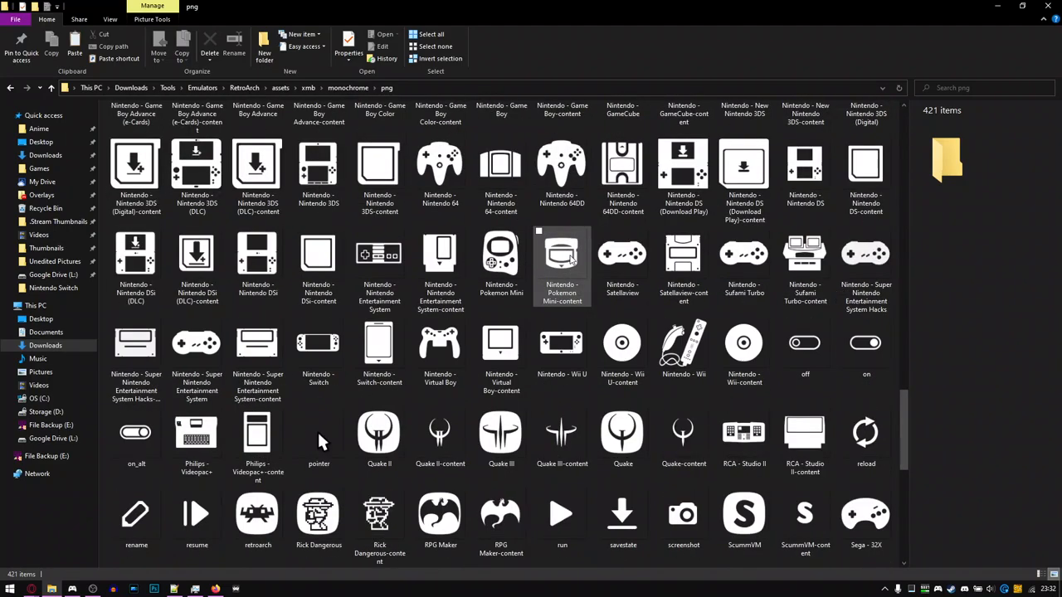
left_click(622, 253)
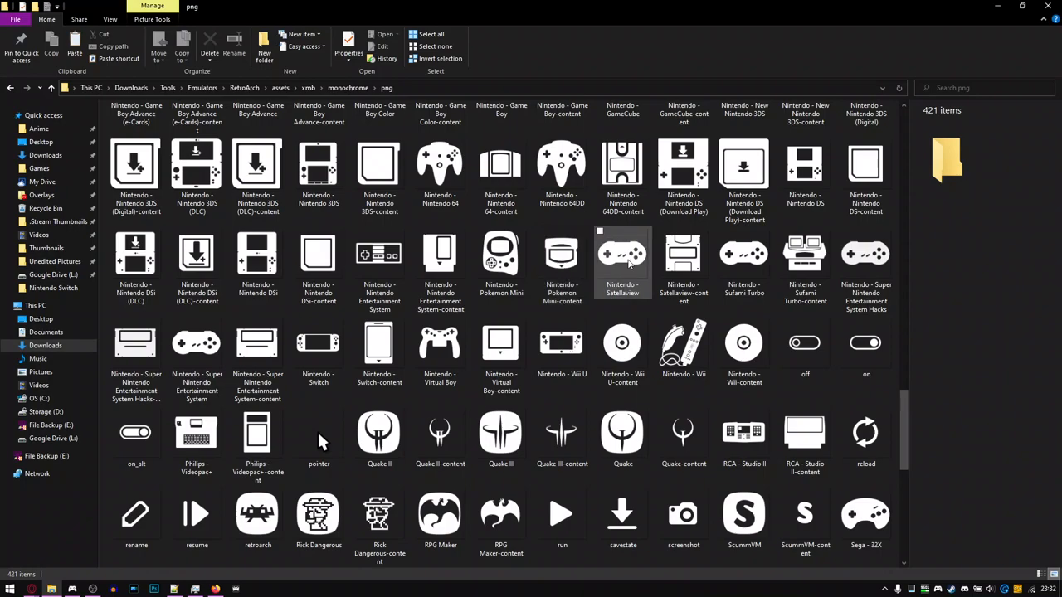
mouse_move(622, 254)
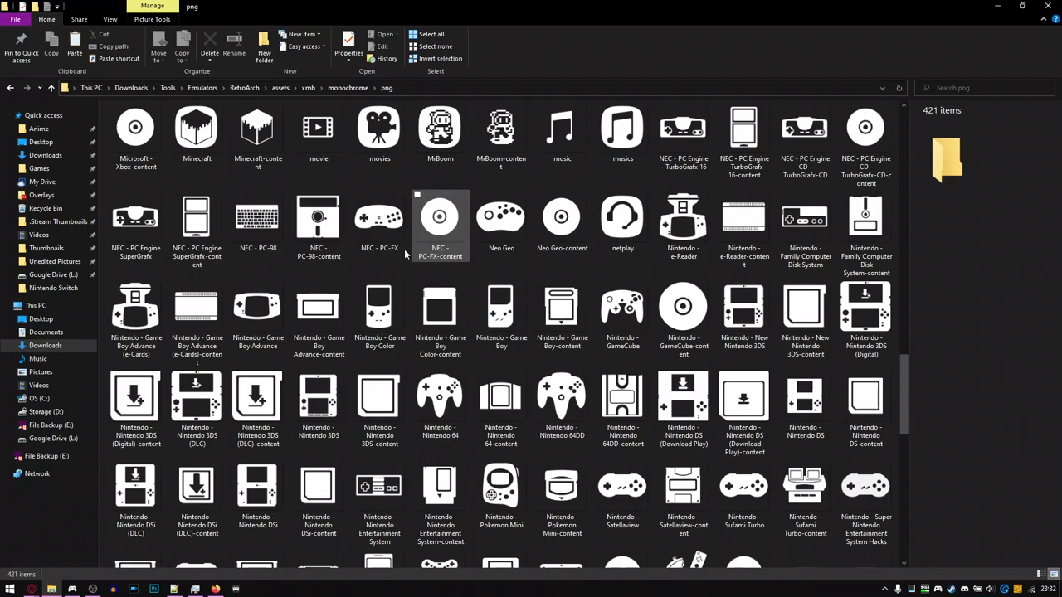
left_click(348, 87)
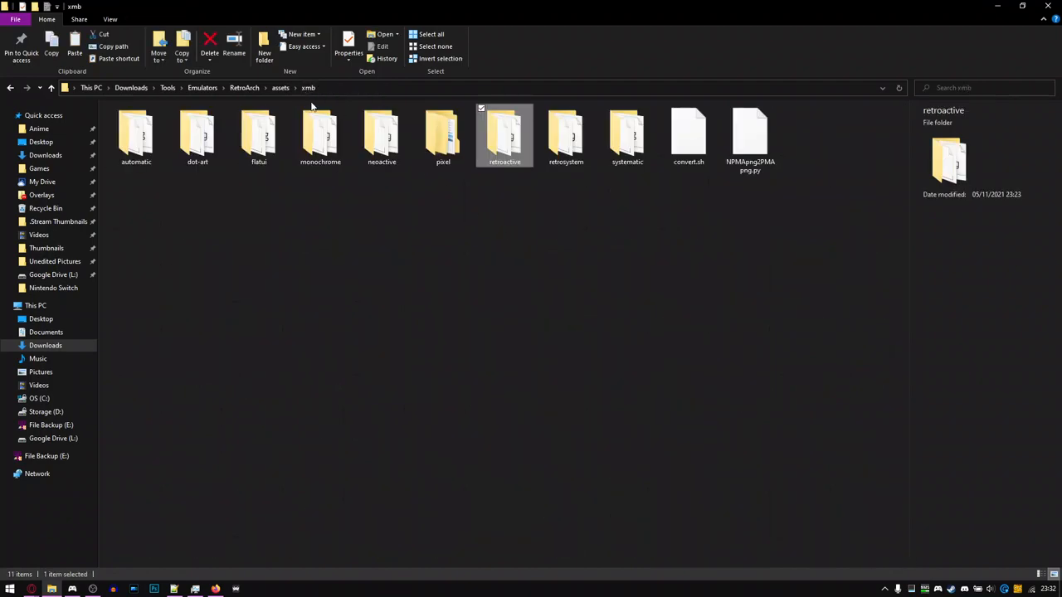
- Look inside the retroactive icon pack folder and its png folder
left_click(320, 137)
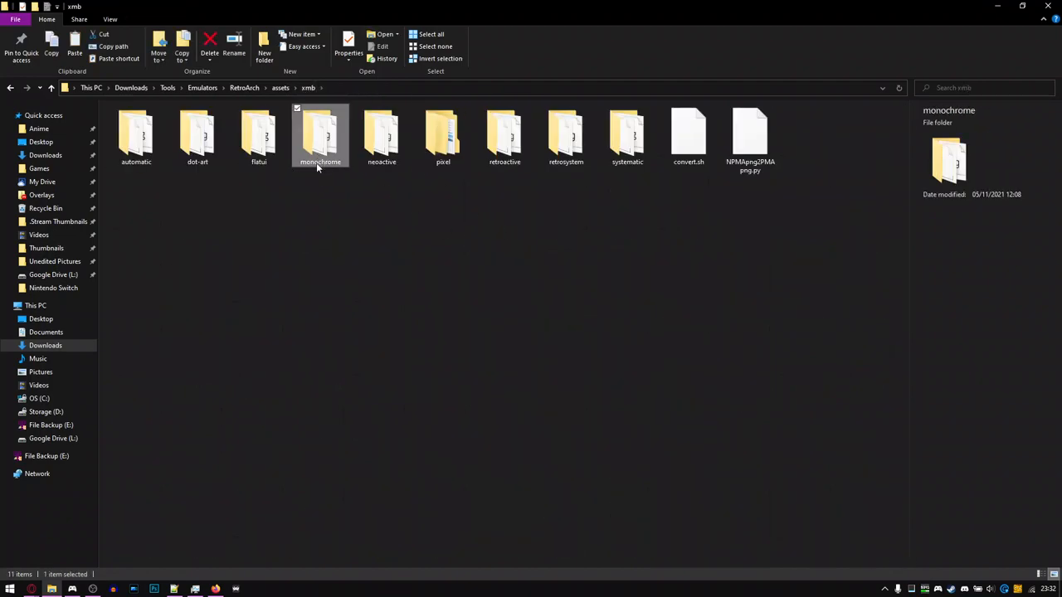
double_click(504, 136)
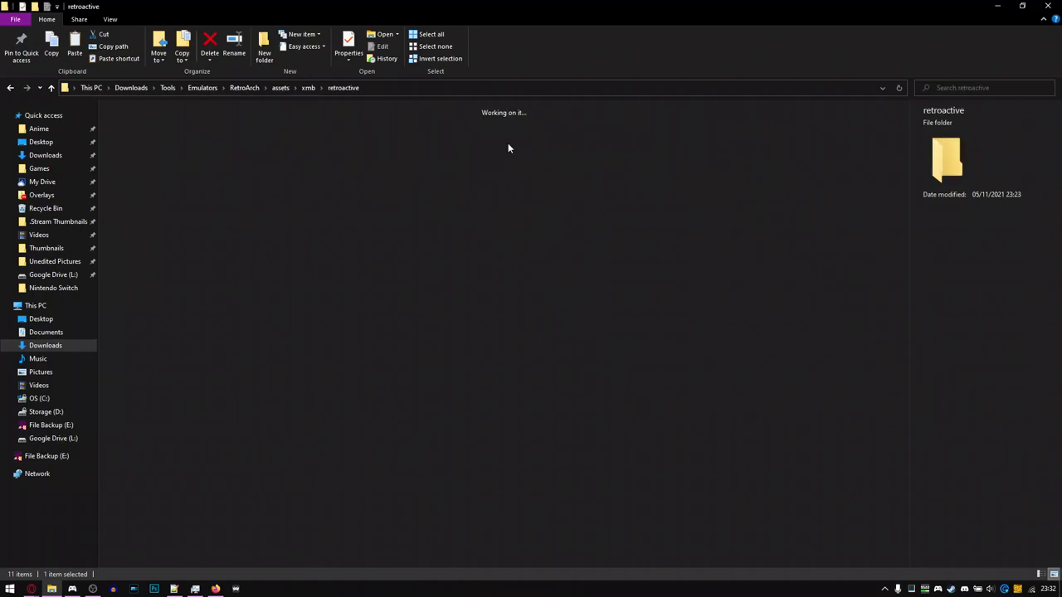
left_click(343, 87)
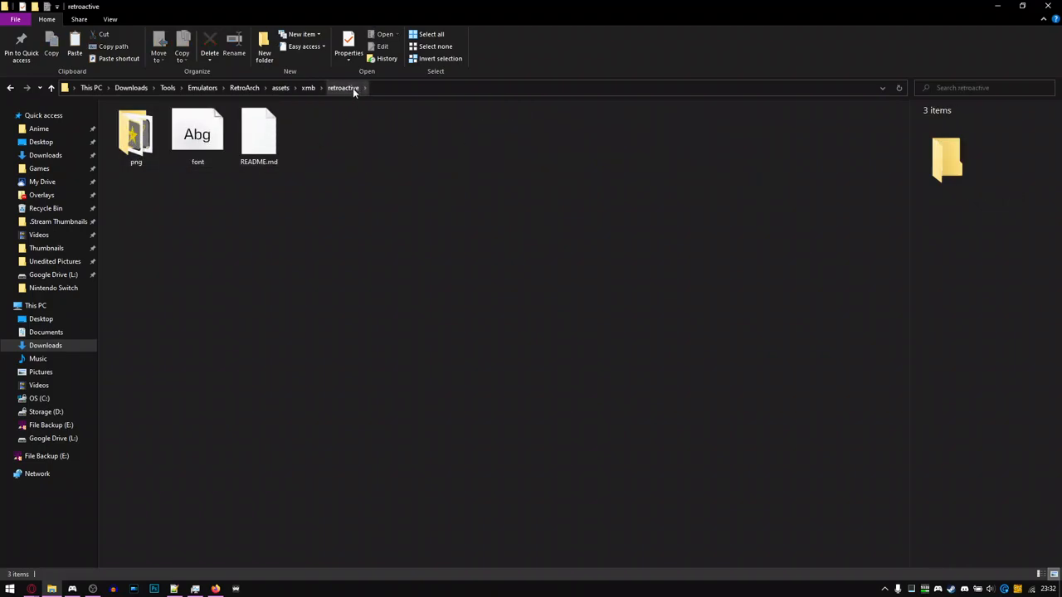
left_click(198, 137)
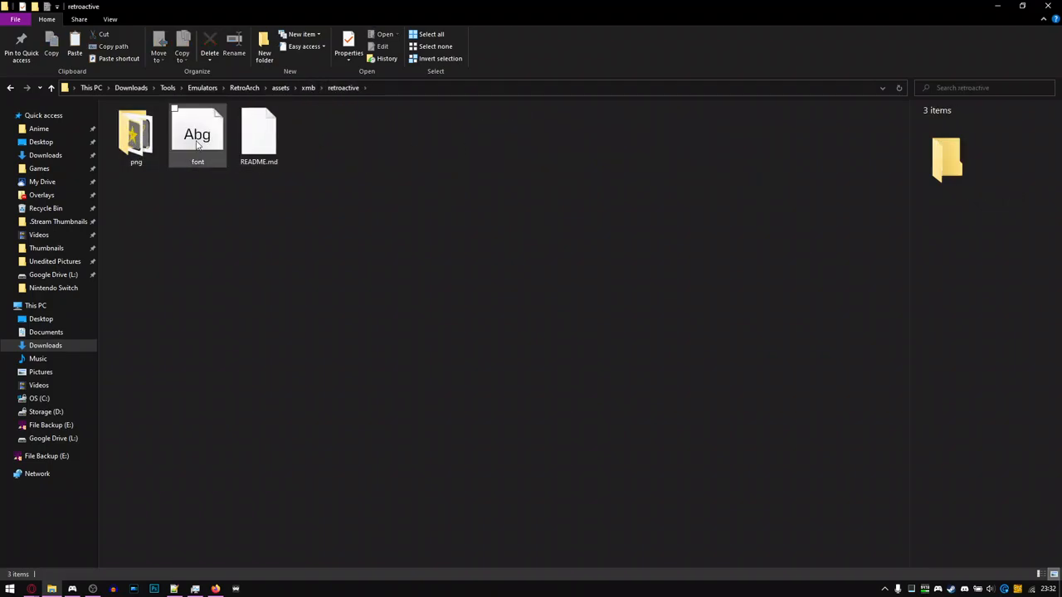
left_click(136, 136)
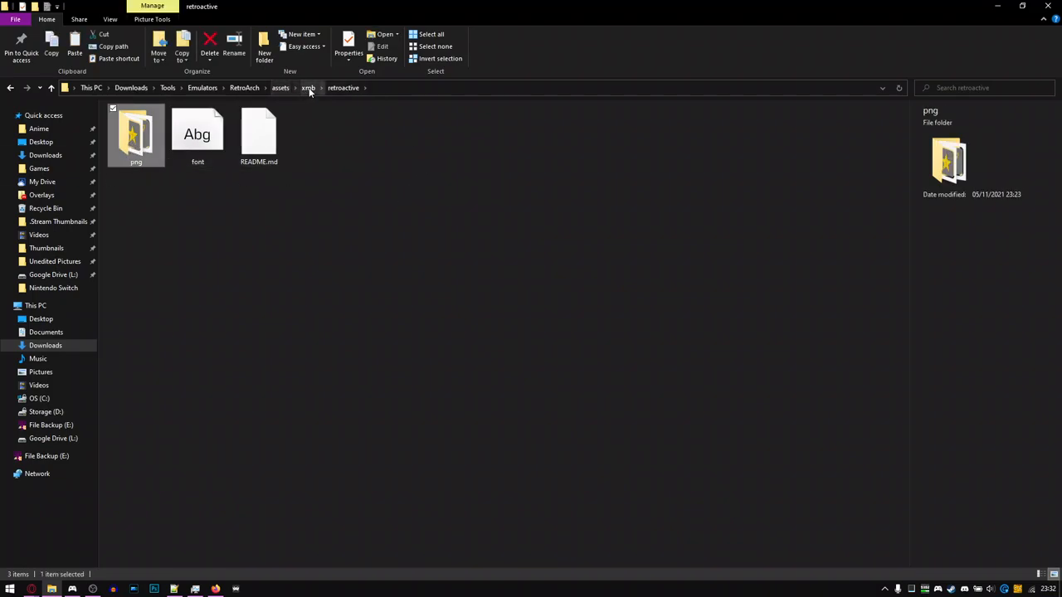
- Back in xmb, rename the retroactive folder to 'monochrome'
left_click(309, 87)
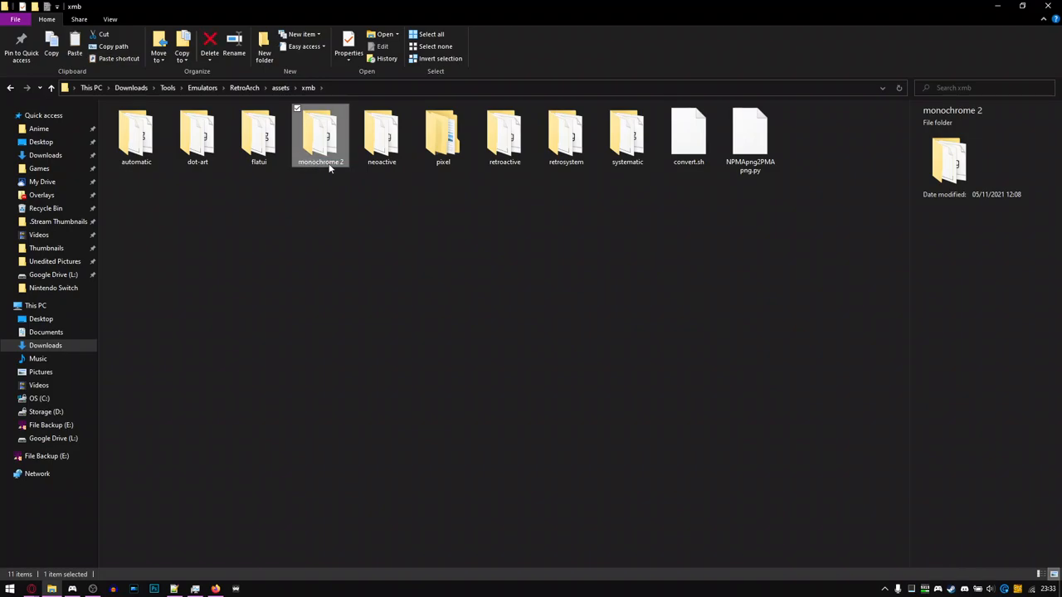
left_click(505, 137)
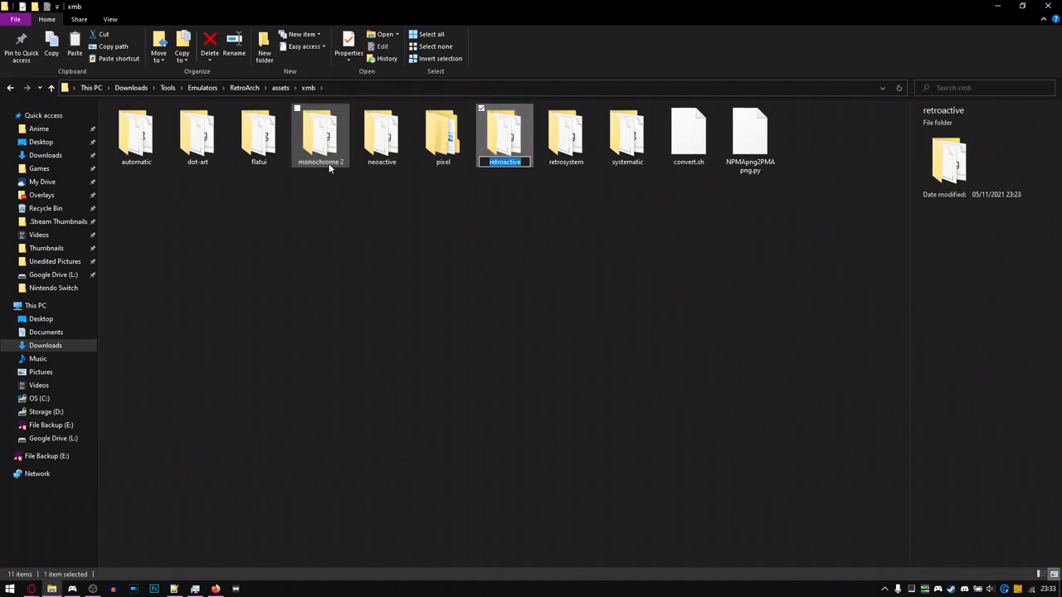
type("monochrome")
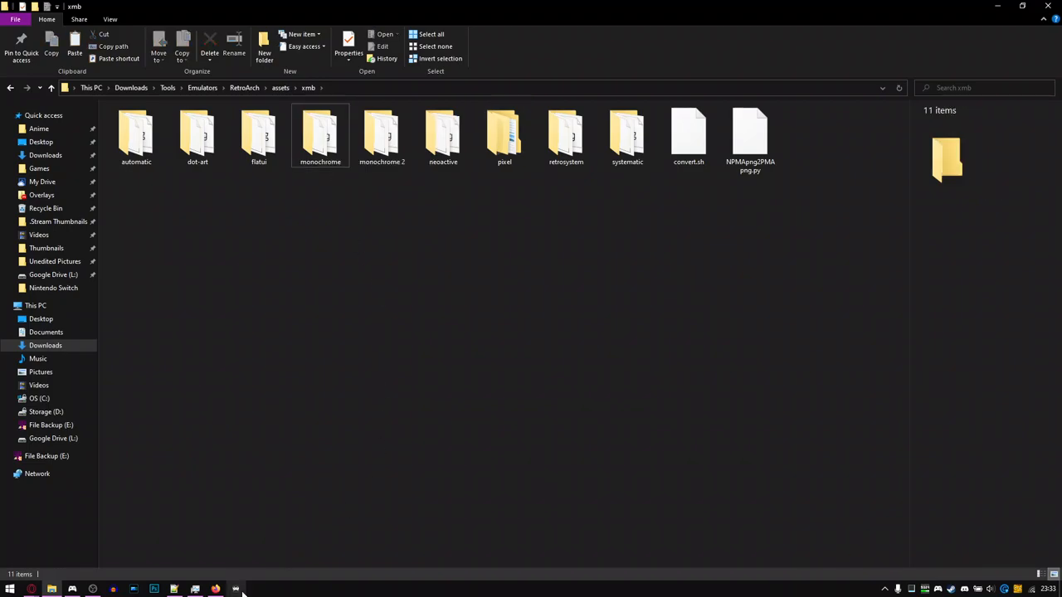
- Paste the pack's 552 png icons into monochrome 2\png, replacing 417 same-named files
left_click(235, 589)
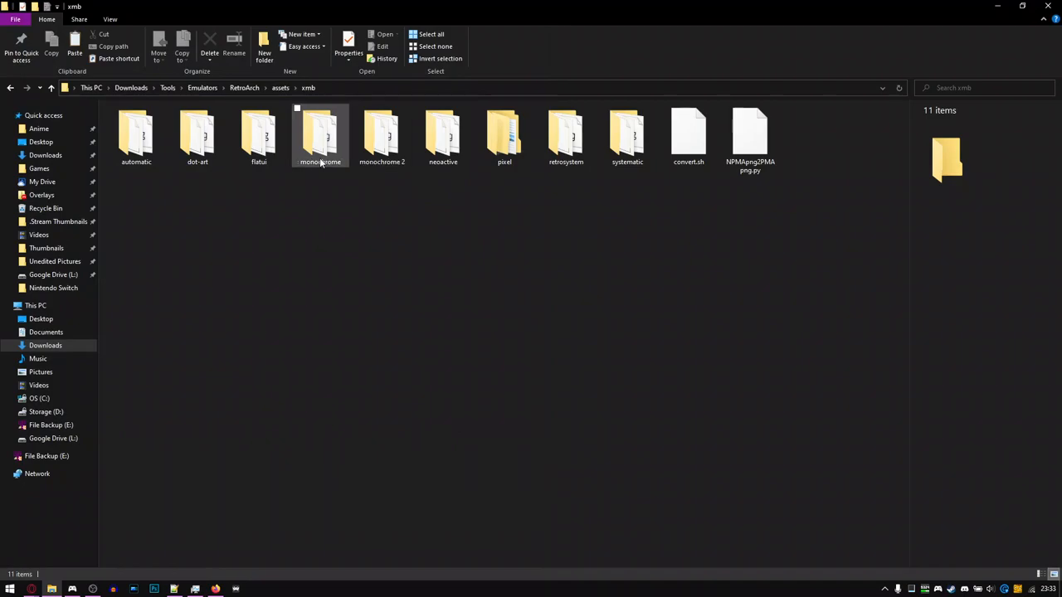
double_click(319, 132)
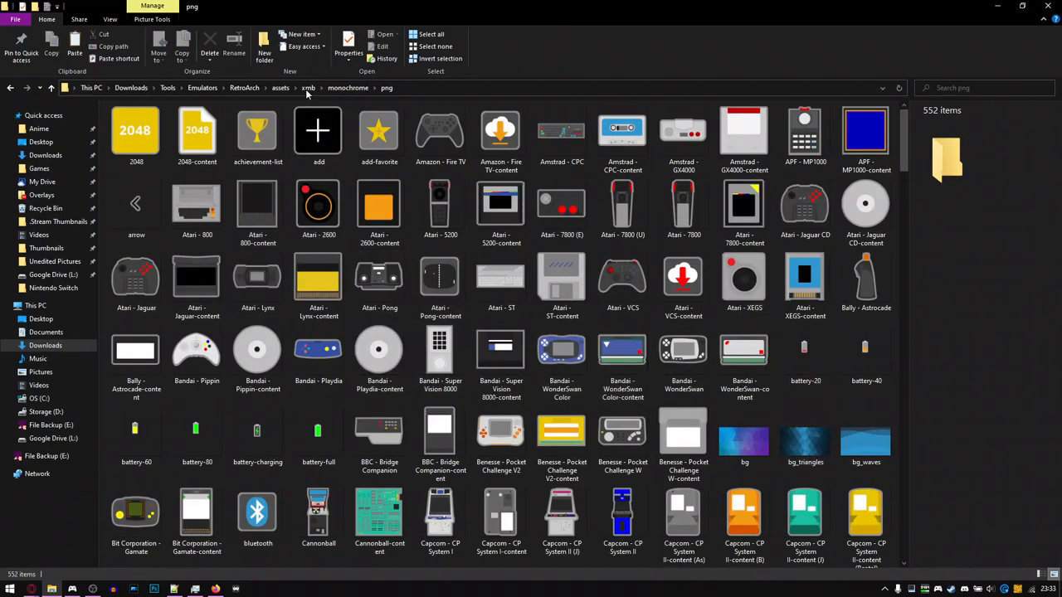
left_click(379, 204)
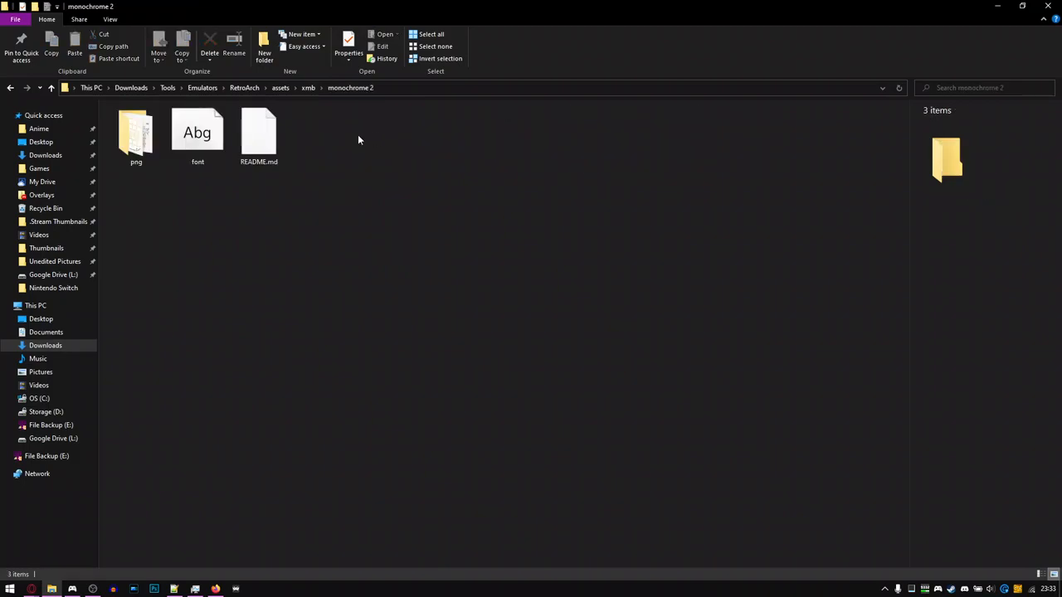
double_click(135, 133)
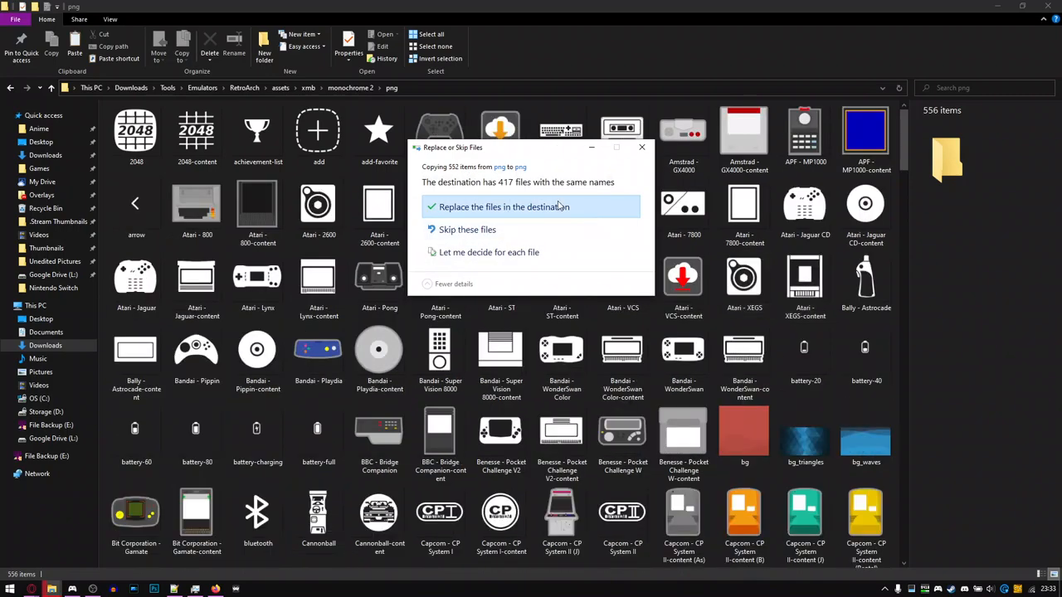
left_click(501, 207)
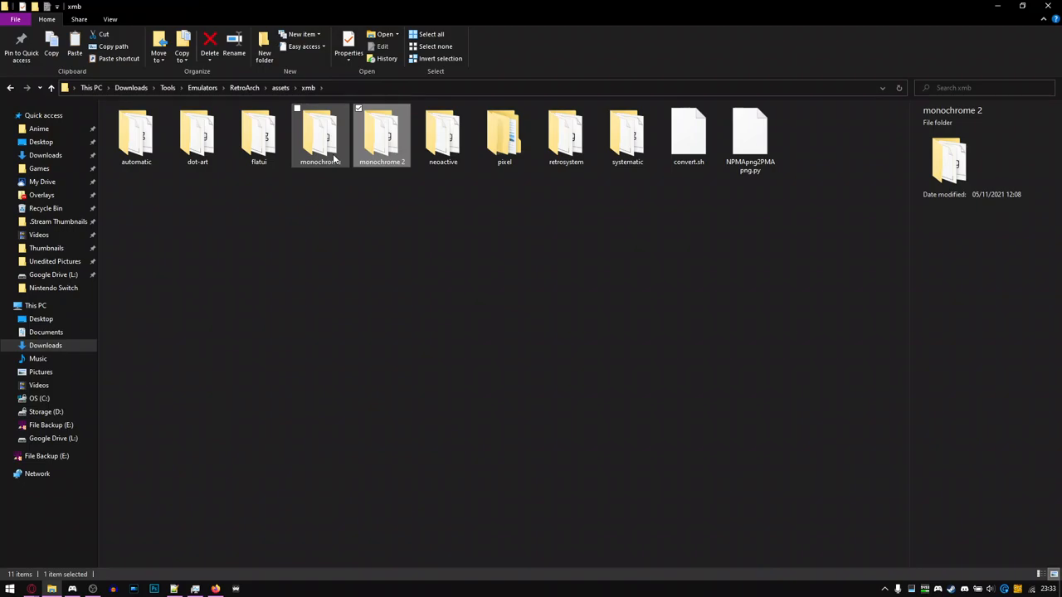
- Rename the folders back to retroactive and monochrome, then open monochrome
left_click(320, 133)
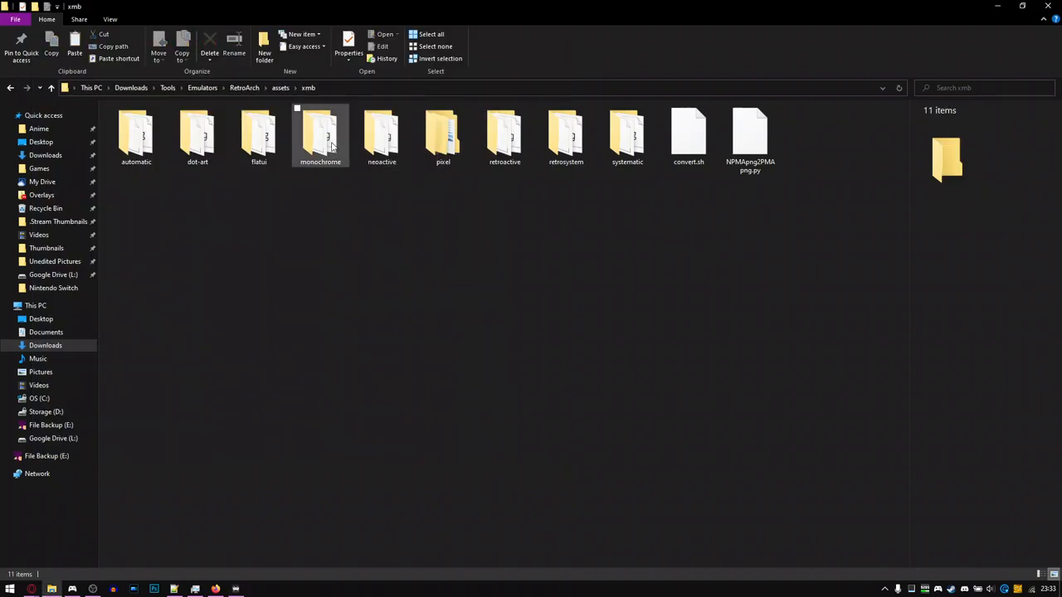
double_click(319, 133)
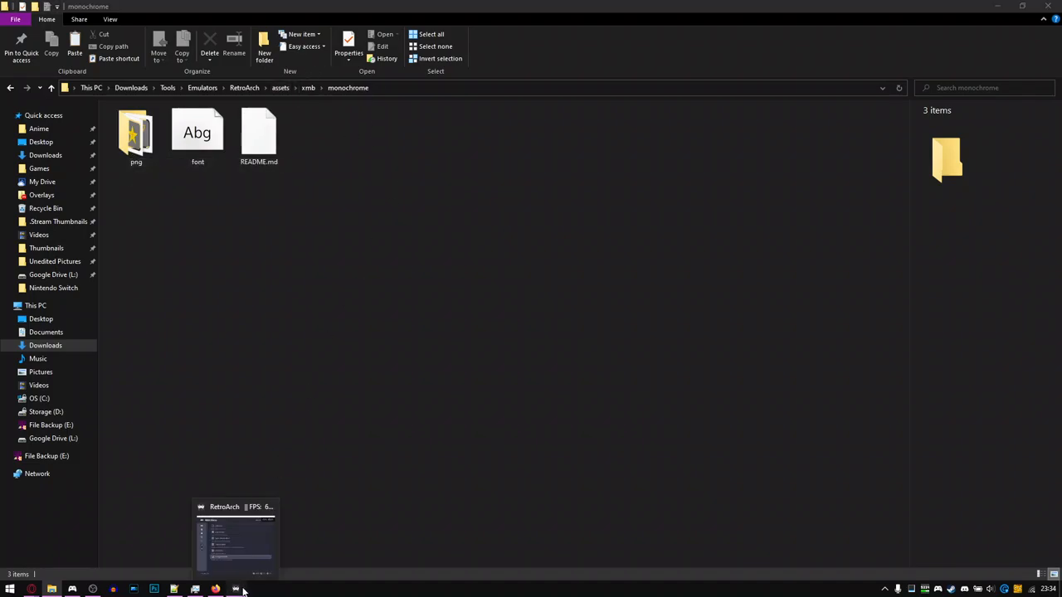
- Bring RetroArch forward and open the 347-game PlayStation playlist from the sidebar
left_click(237, 539)
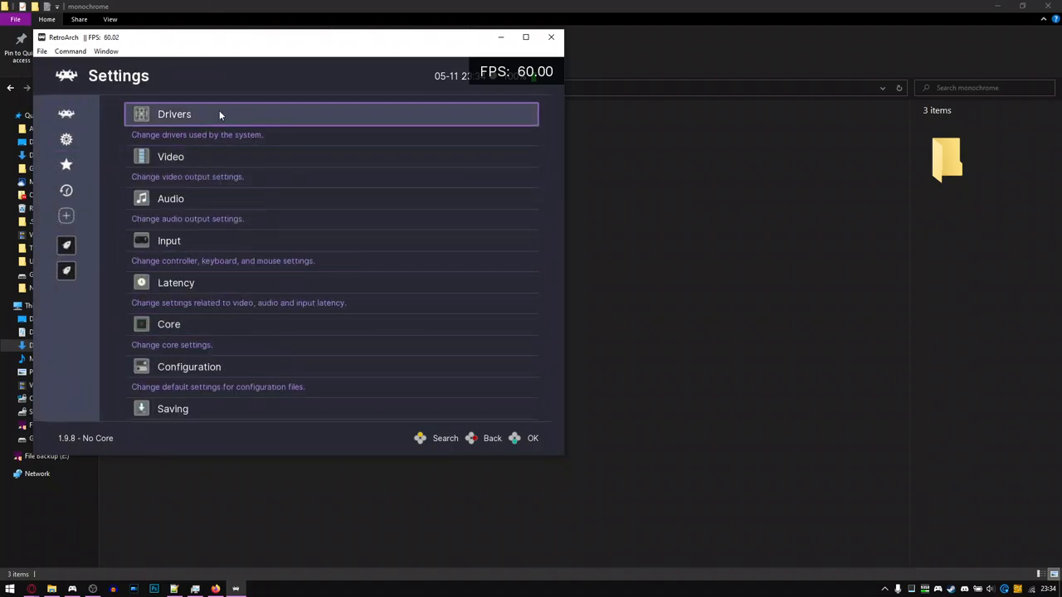
scroll("down", 3)
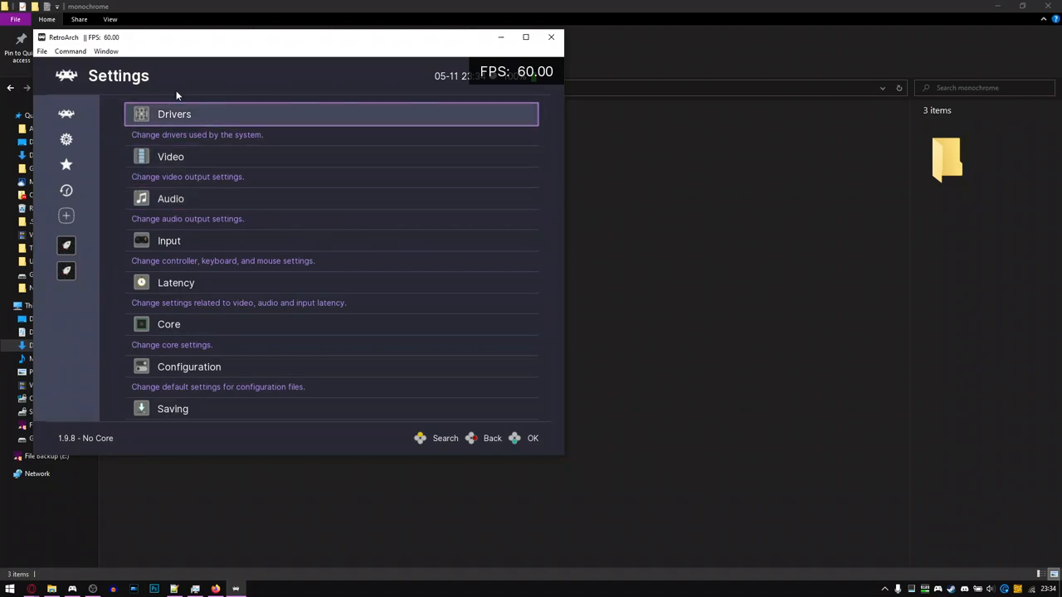
left_click(65, 245)
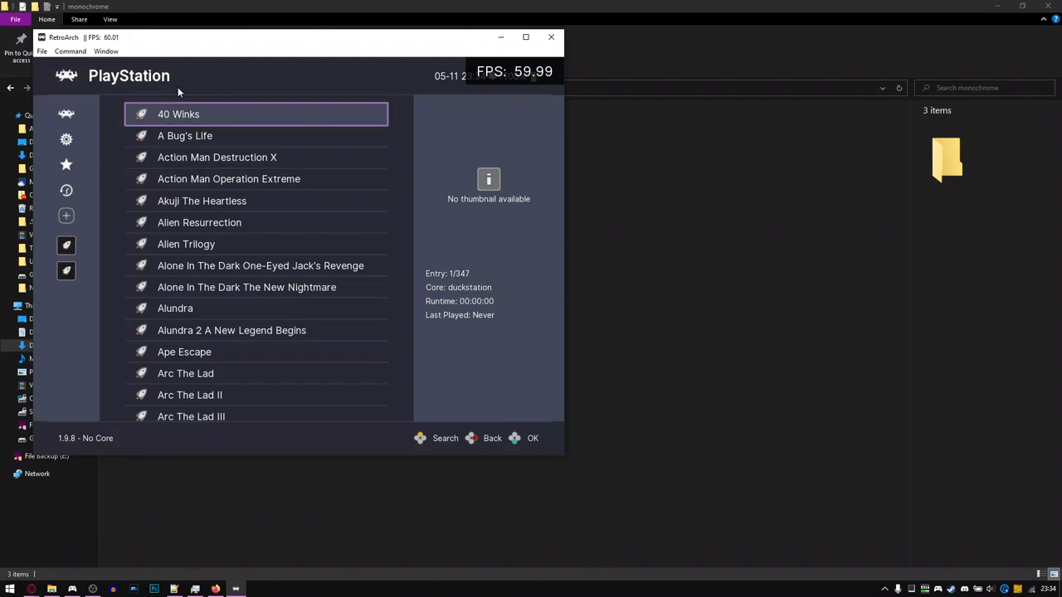
mouse_move(551, 38)
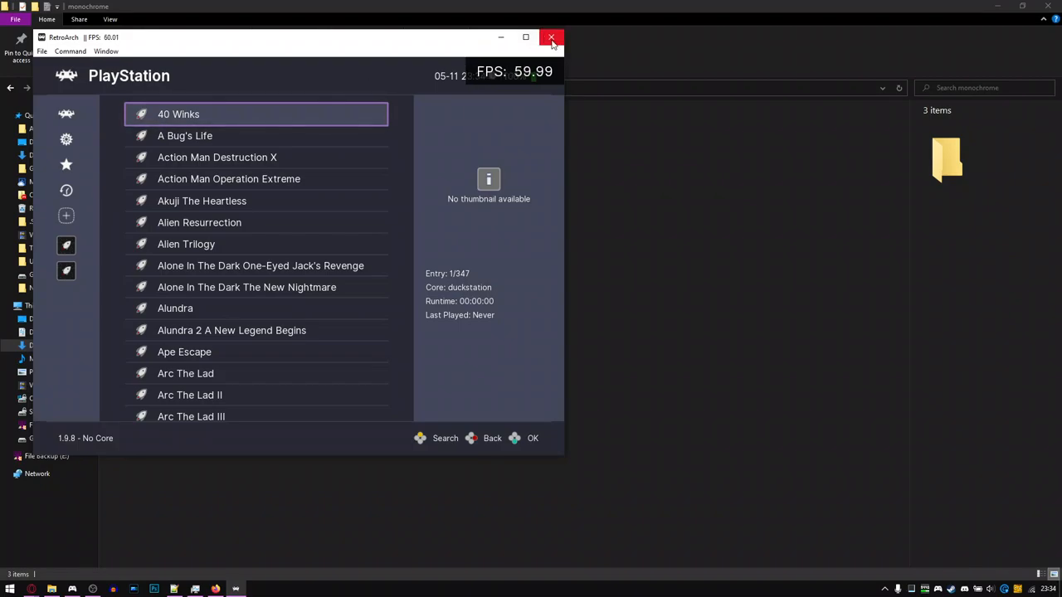
- Close RetroArch, browse monochrome\png, then open RetroArch's playlists folder
left_click(552, 38)
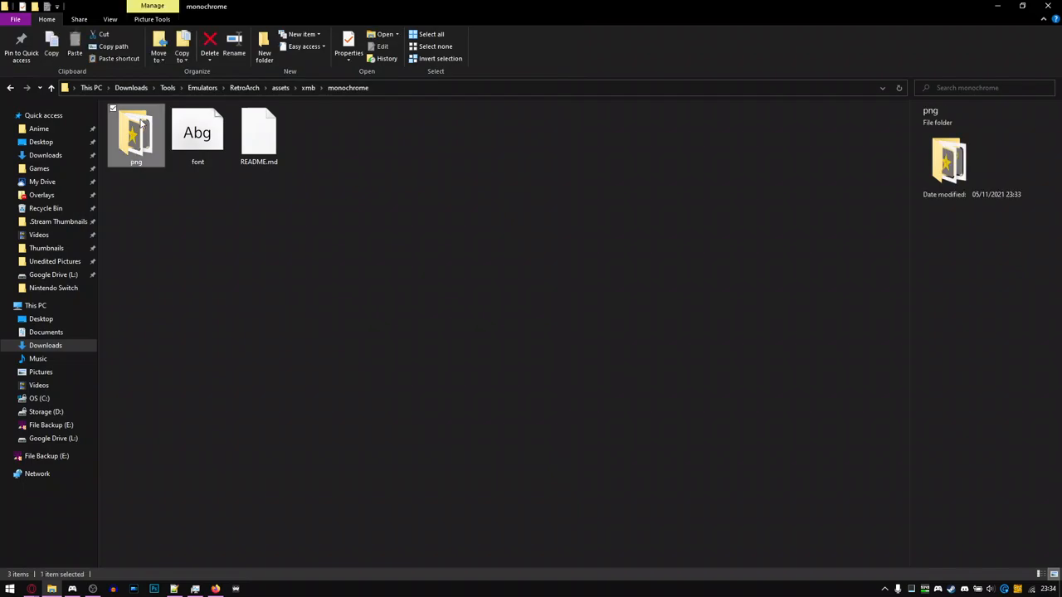
double_click(136, 132)
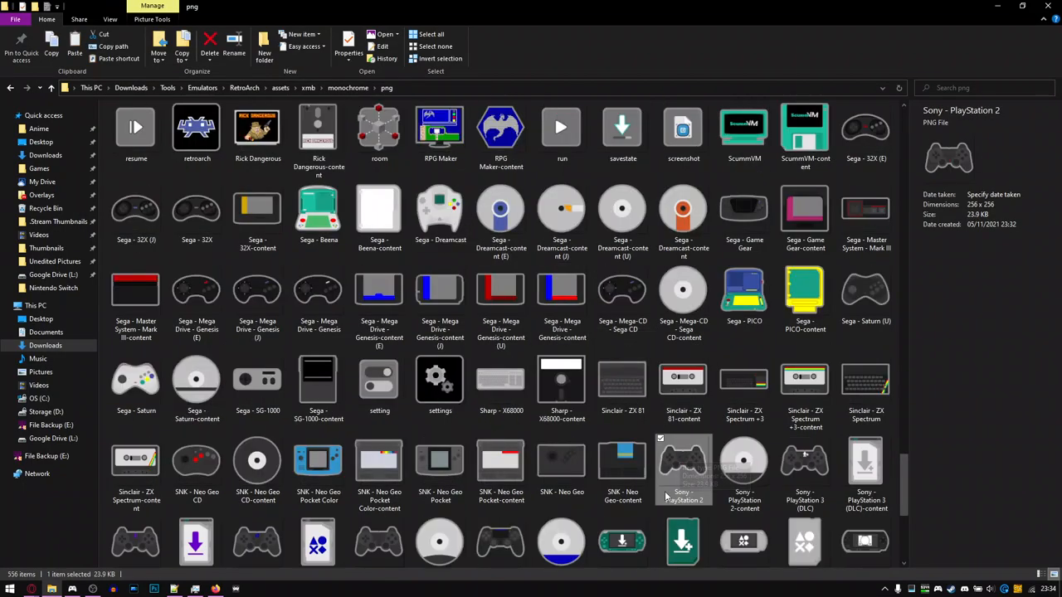
scroll("down", 3)
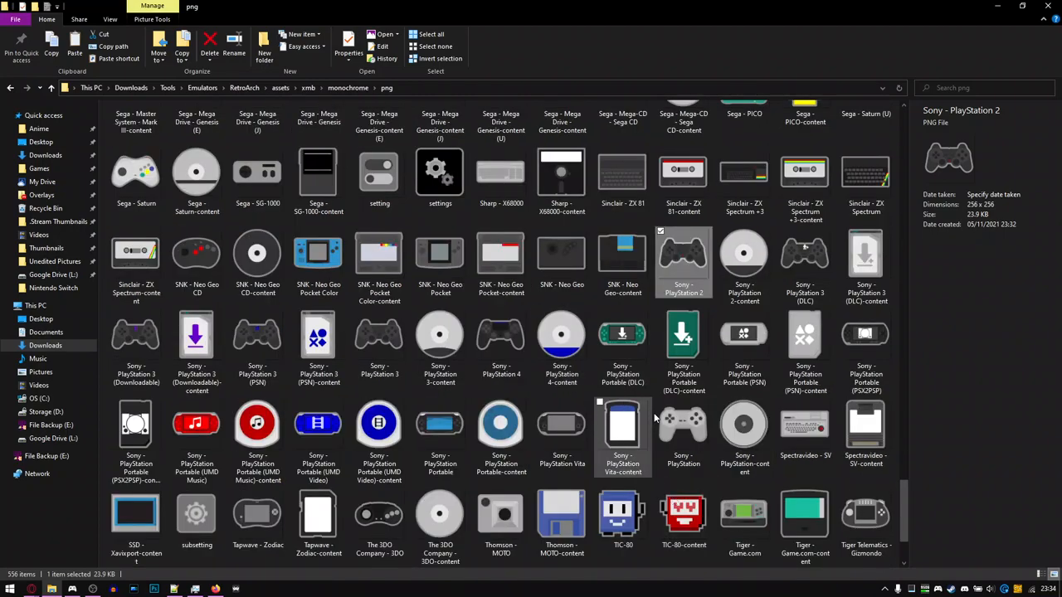
left_click(683, 428)
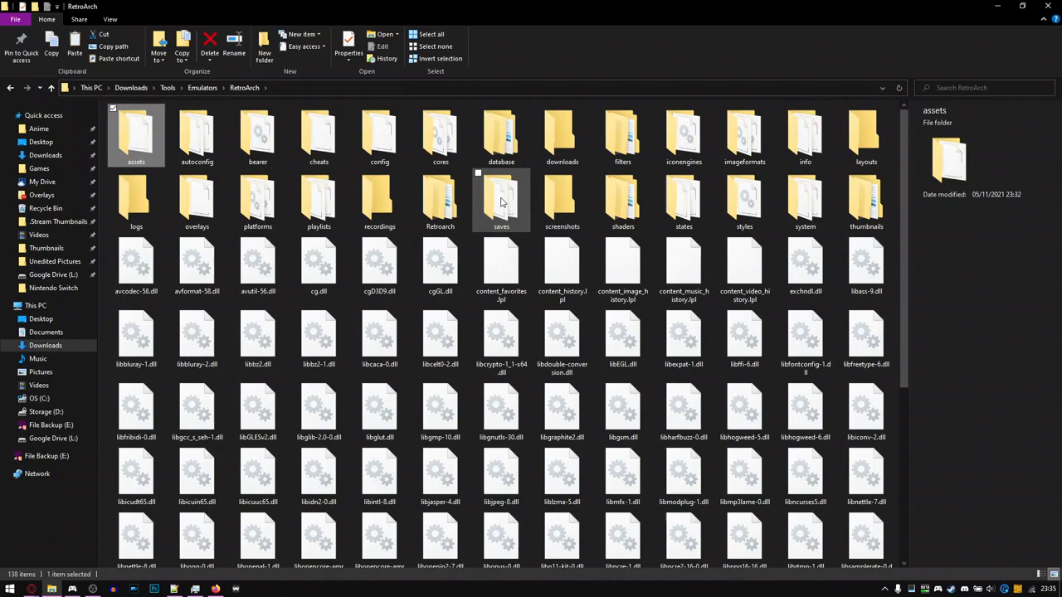
double_click(319, 203)
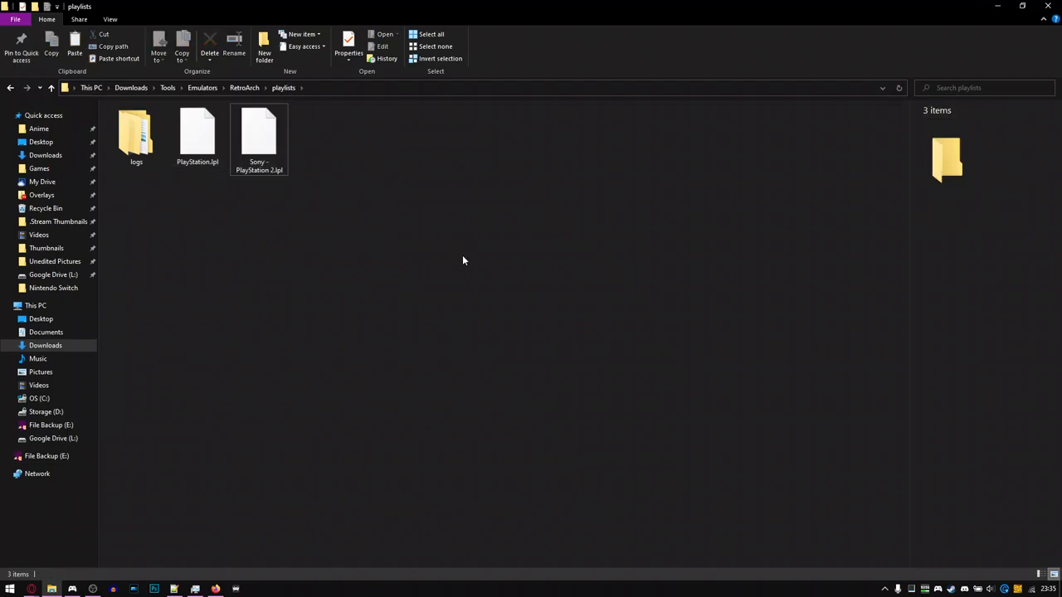
- Relaunch RetroArch and browse the PlayStation 2 playlist (10.000 Bullets, 25 To Life)
left_click(236, 589)
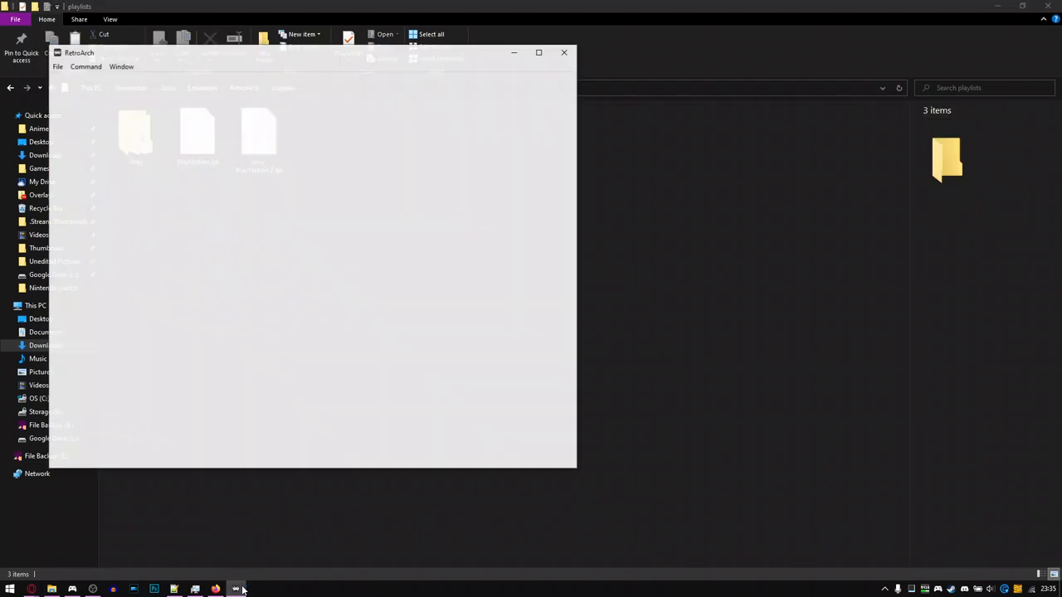
left_click(235, 589)
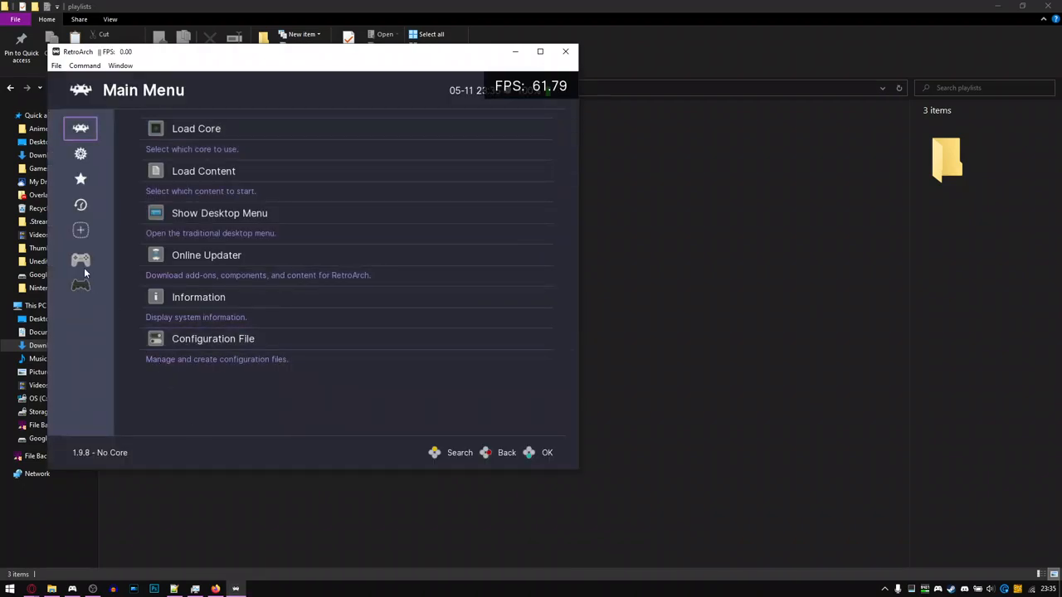
left_click(81, 259)
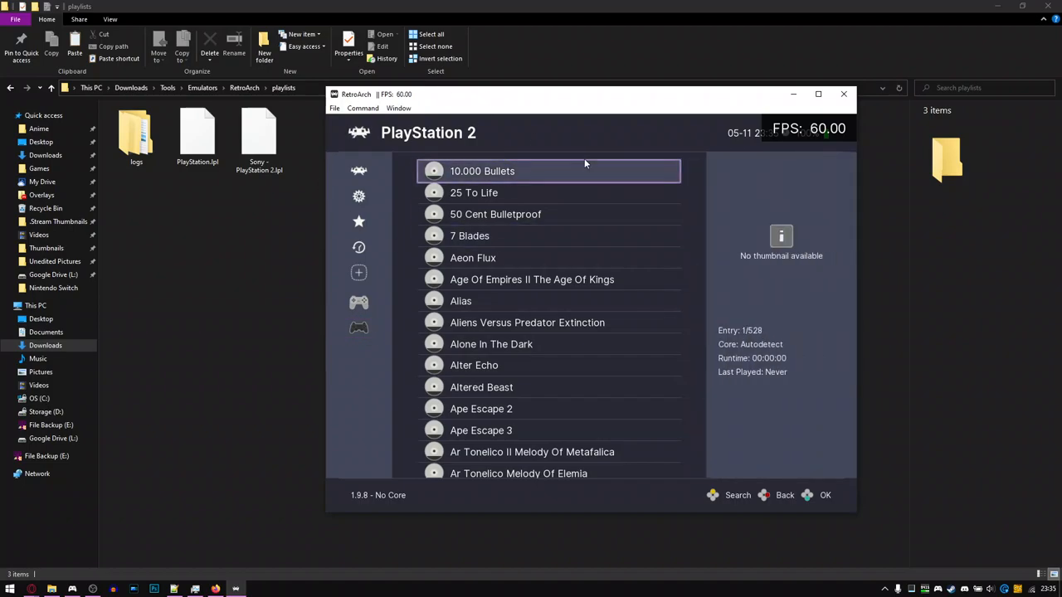
left_click(359, 327)
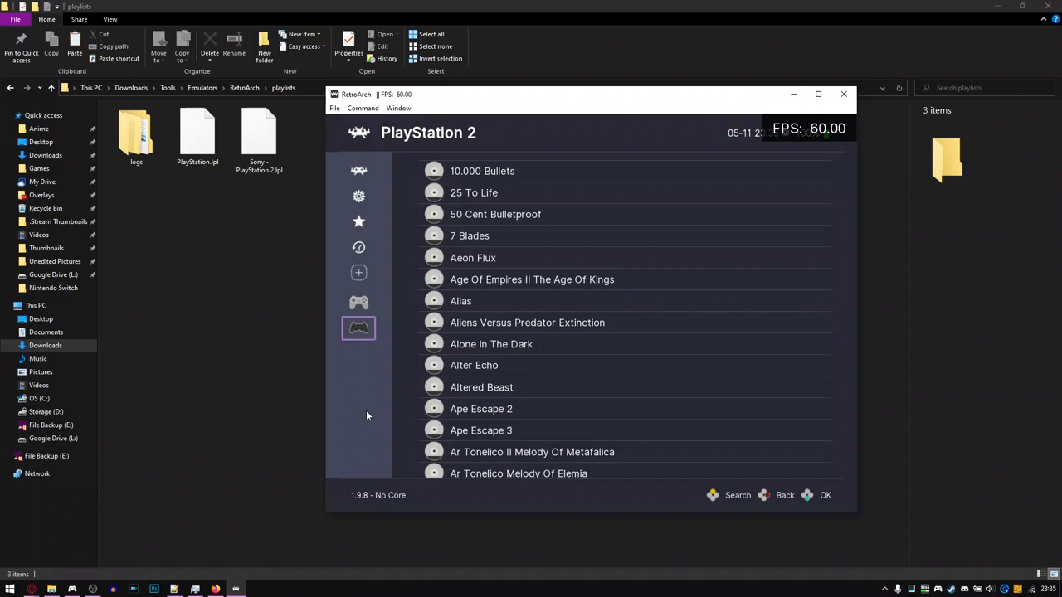
mouse_move(372, 438)
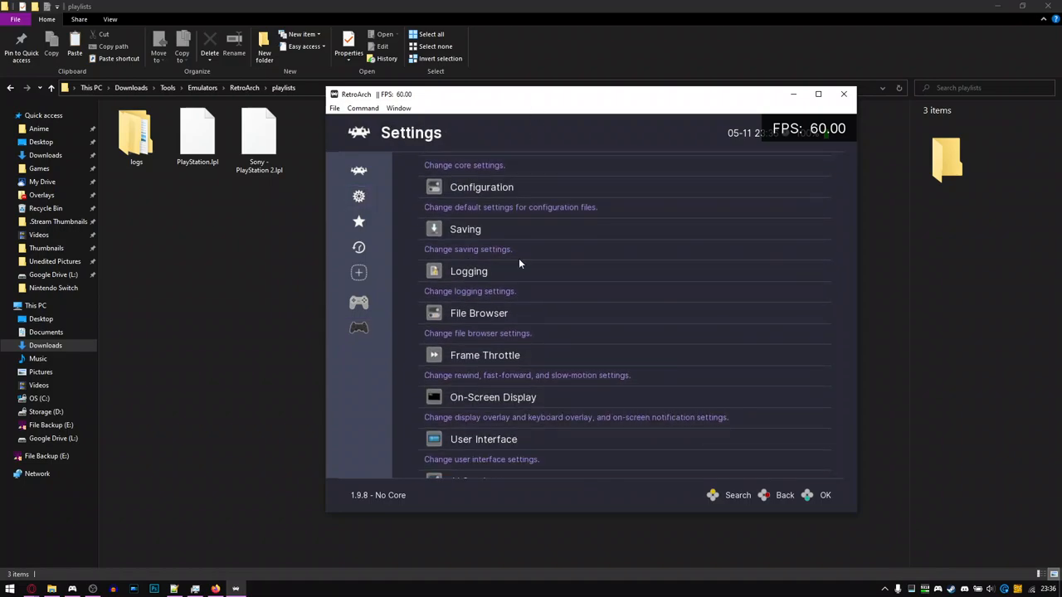
- Set the menu driver to xmb for the horizontal layout with the blue wave background
scroll("down", 3)
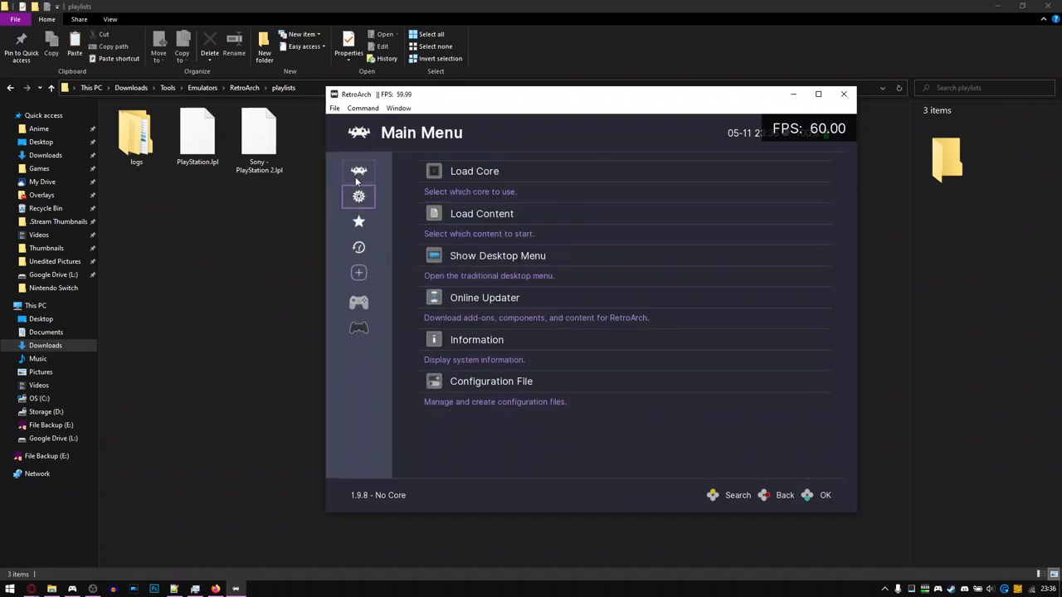
left_click(475, 171)
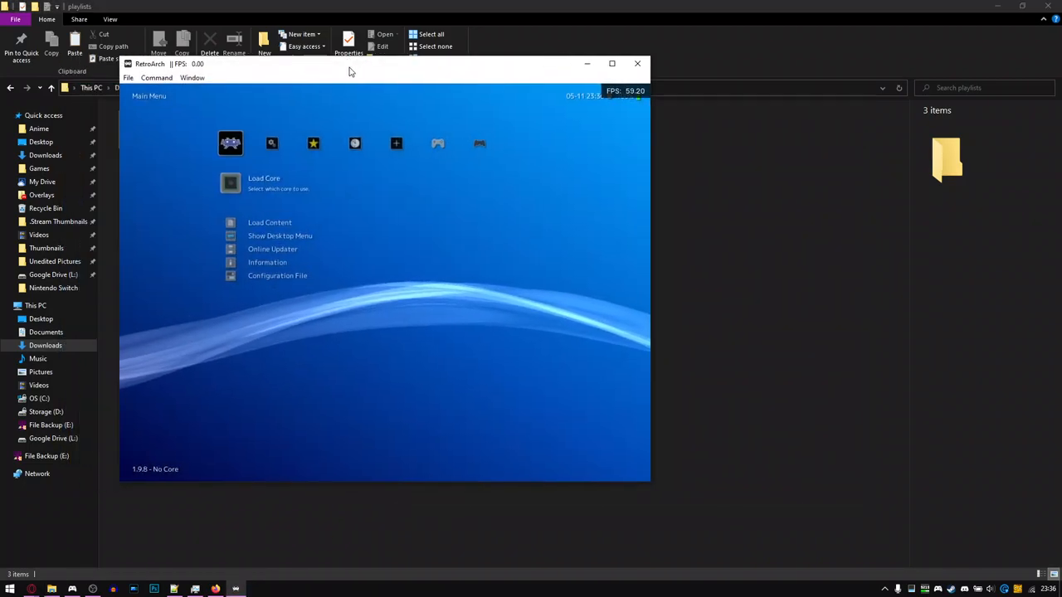
- Navigate to the User Interface Appearance settings
left_click(231, 183)
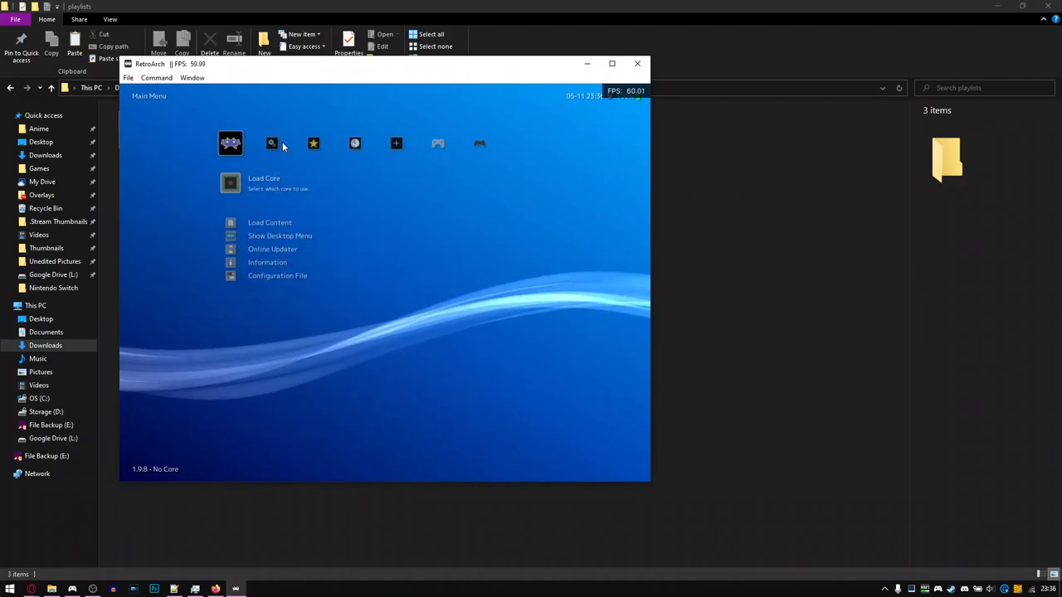
left_click(230, 142)
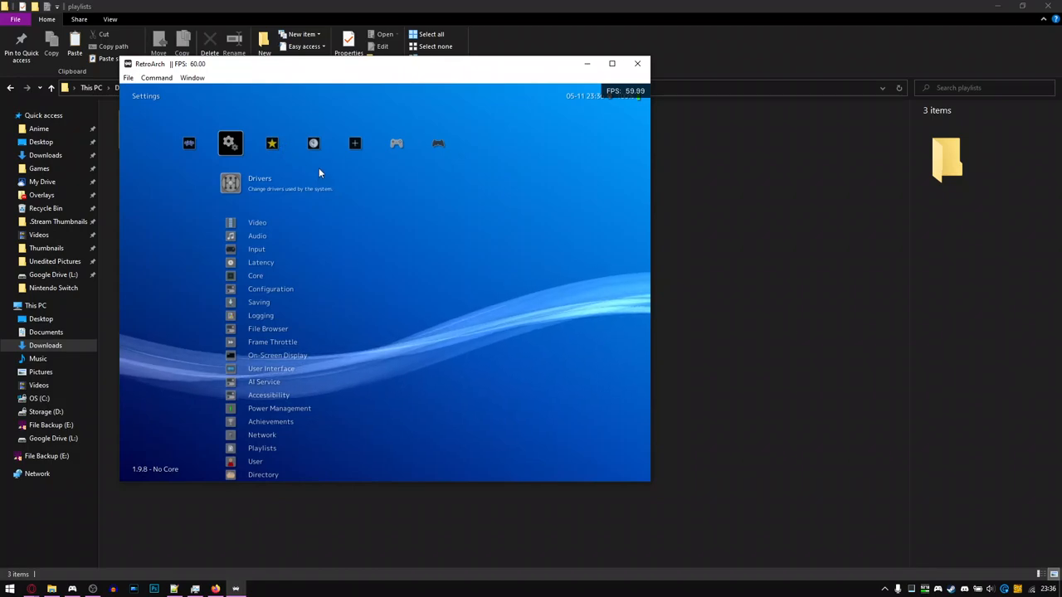
scroll("down", 3)
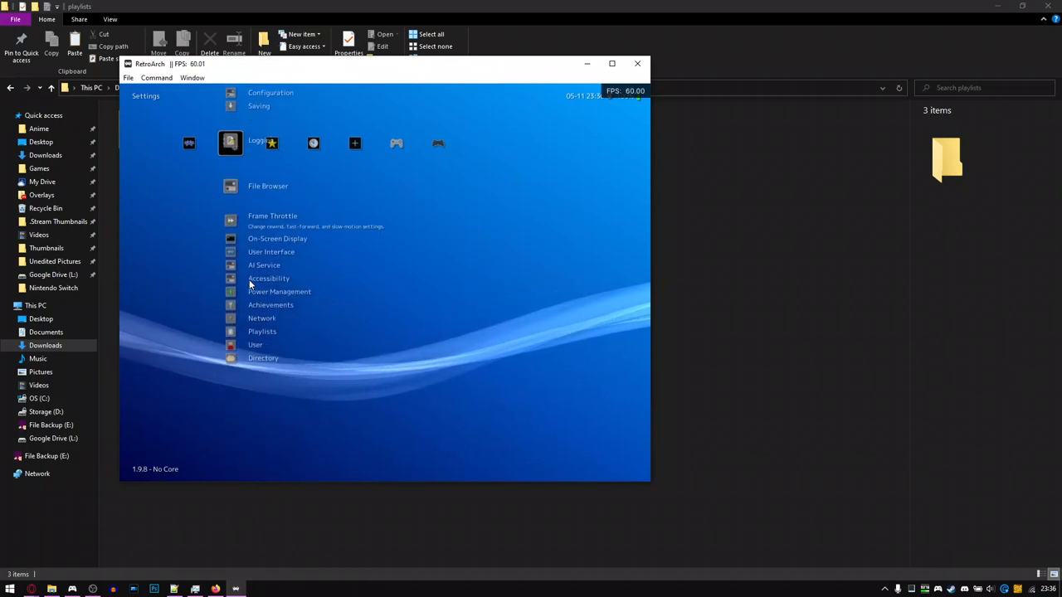
left_click(264, 265)
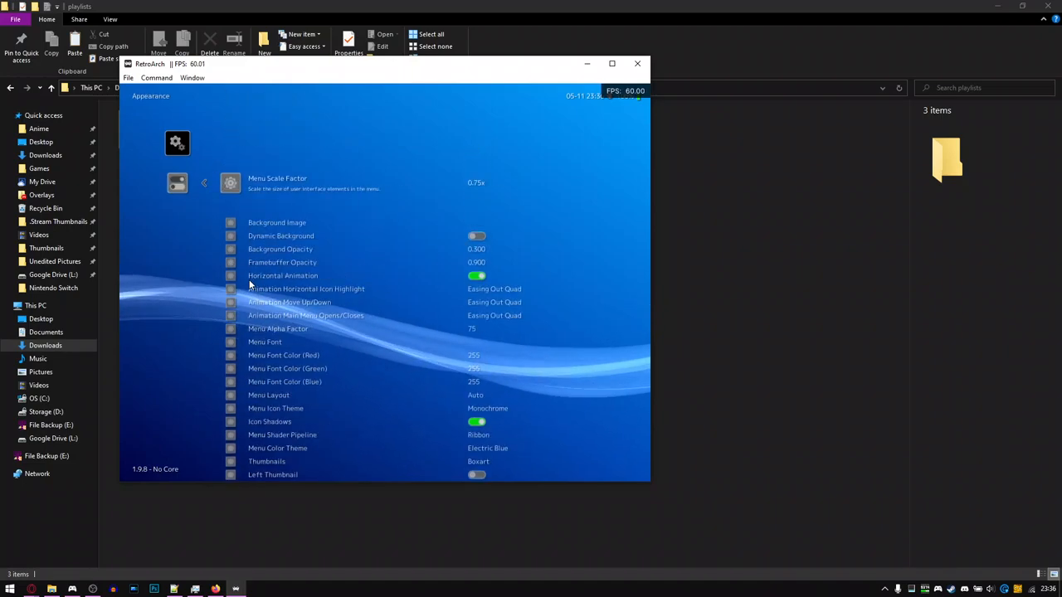
- Confirm Menu Icon Theme reads Monochrome, then close the RetroArch window
scroll("down", 3)
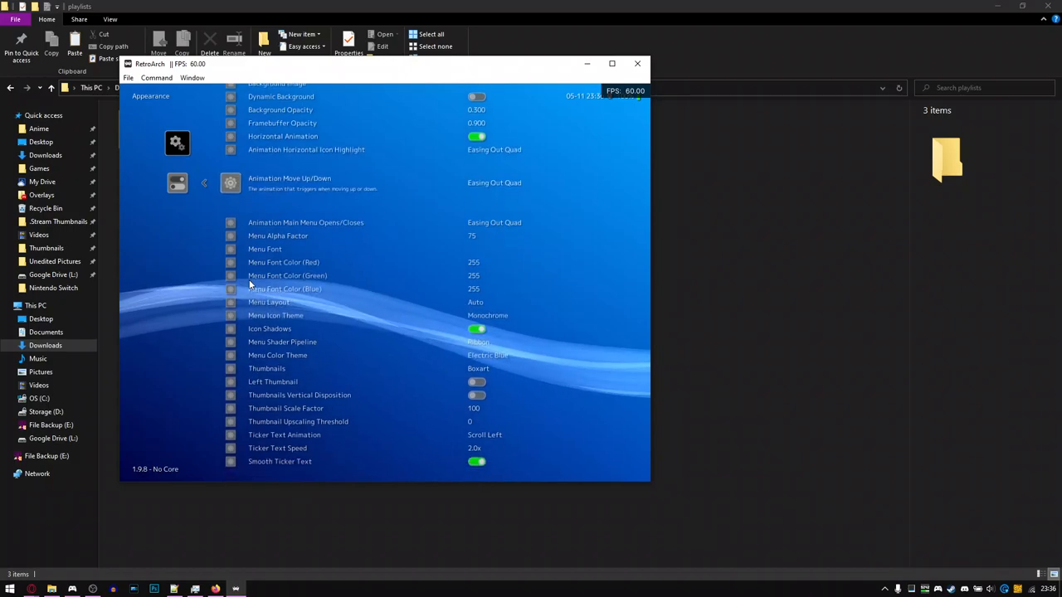
scroll("down", 3)
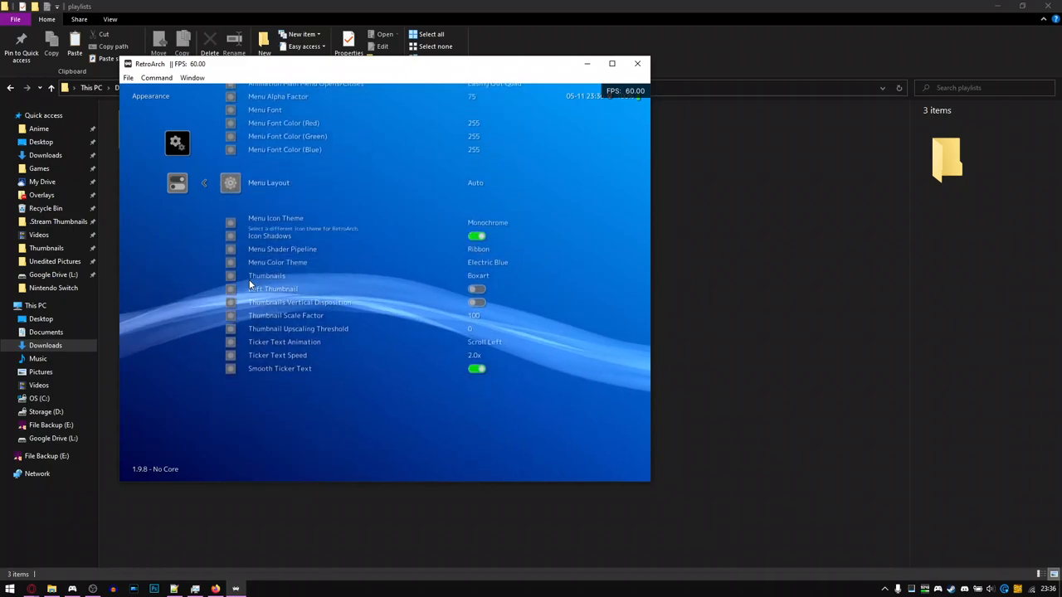
scroll("down", 3)
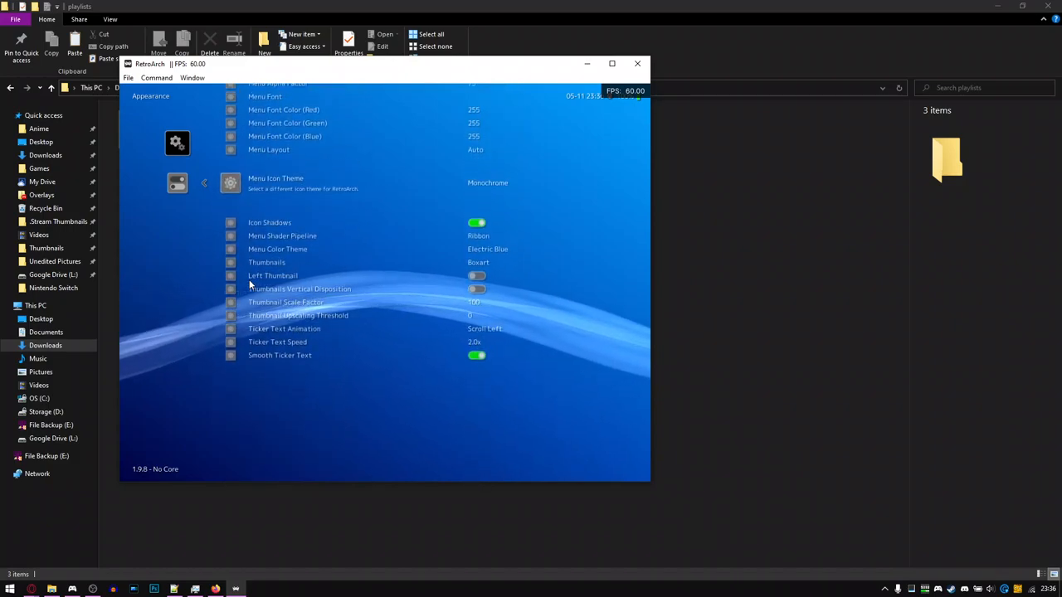
left_click(487, 182)
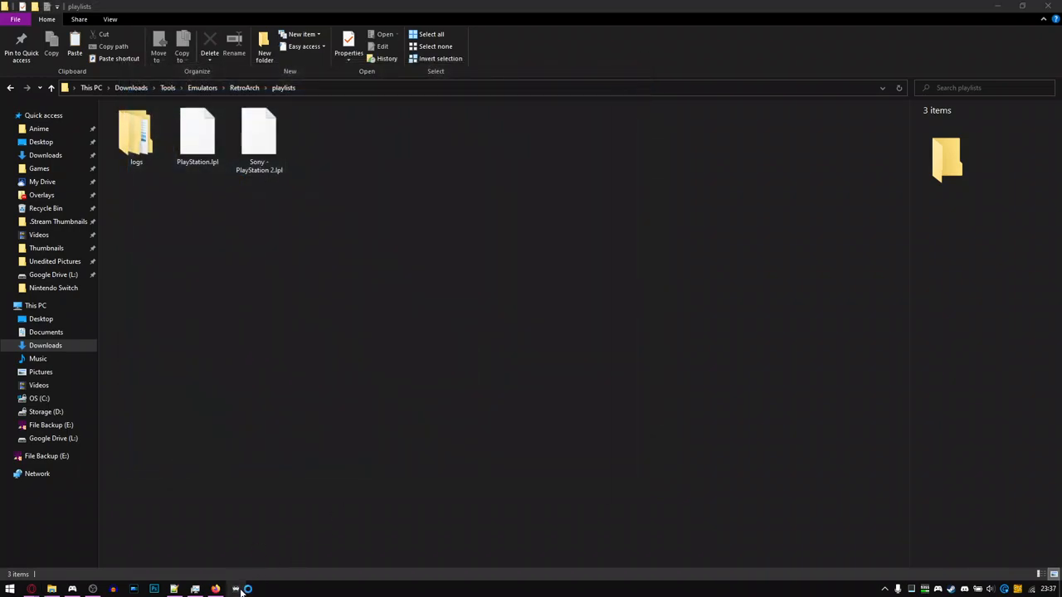
- Relaunch RetroArch from the taskbar and view User Interface settings showing Menu as ozone
left_click(235, 589)
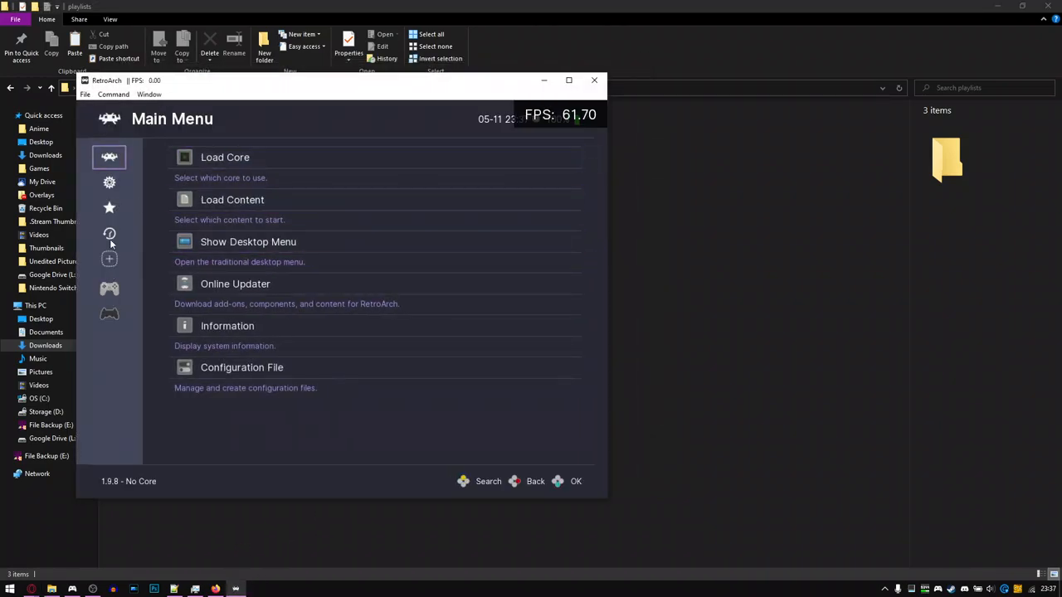
left_click(108, 181)
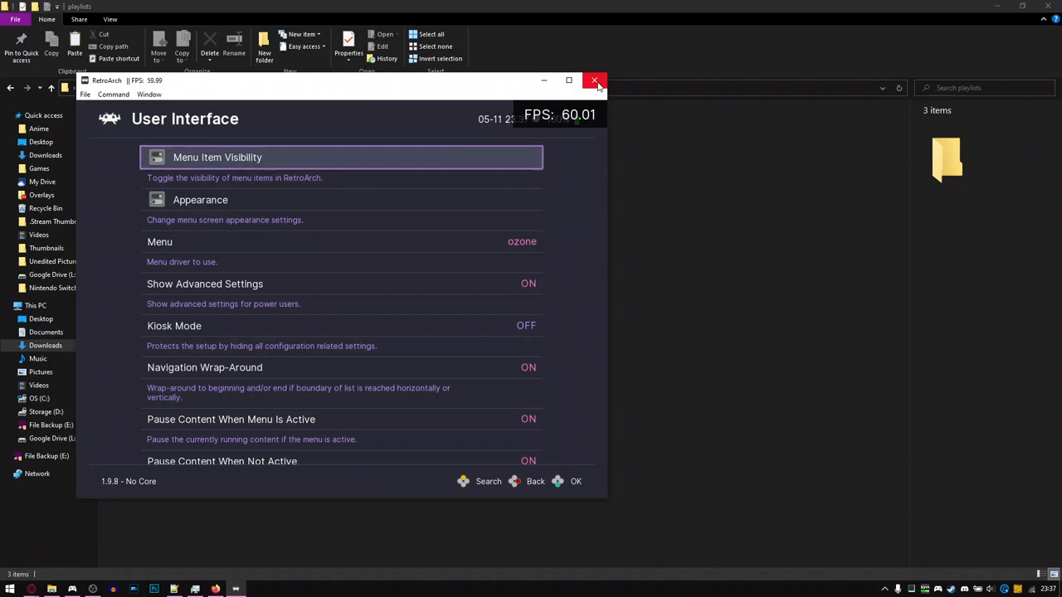
mouse_move(595, 81)
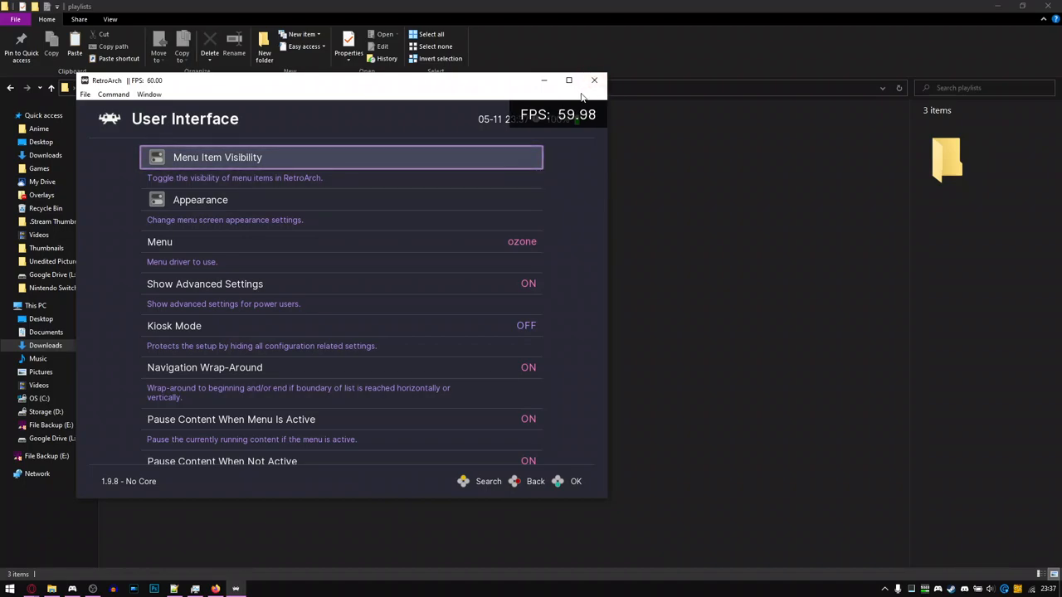
mouse_move(594, 80)
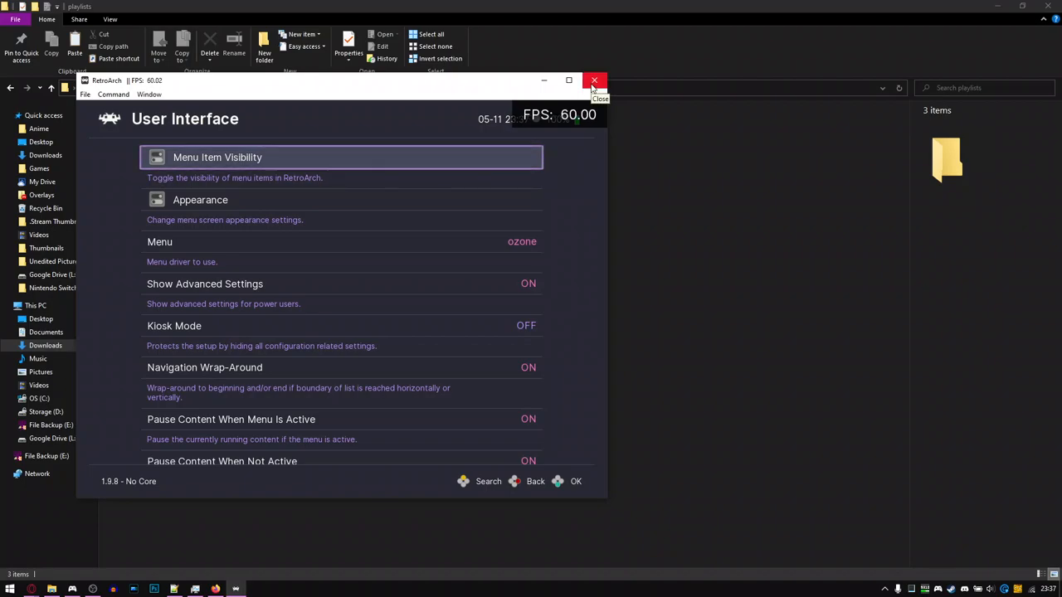